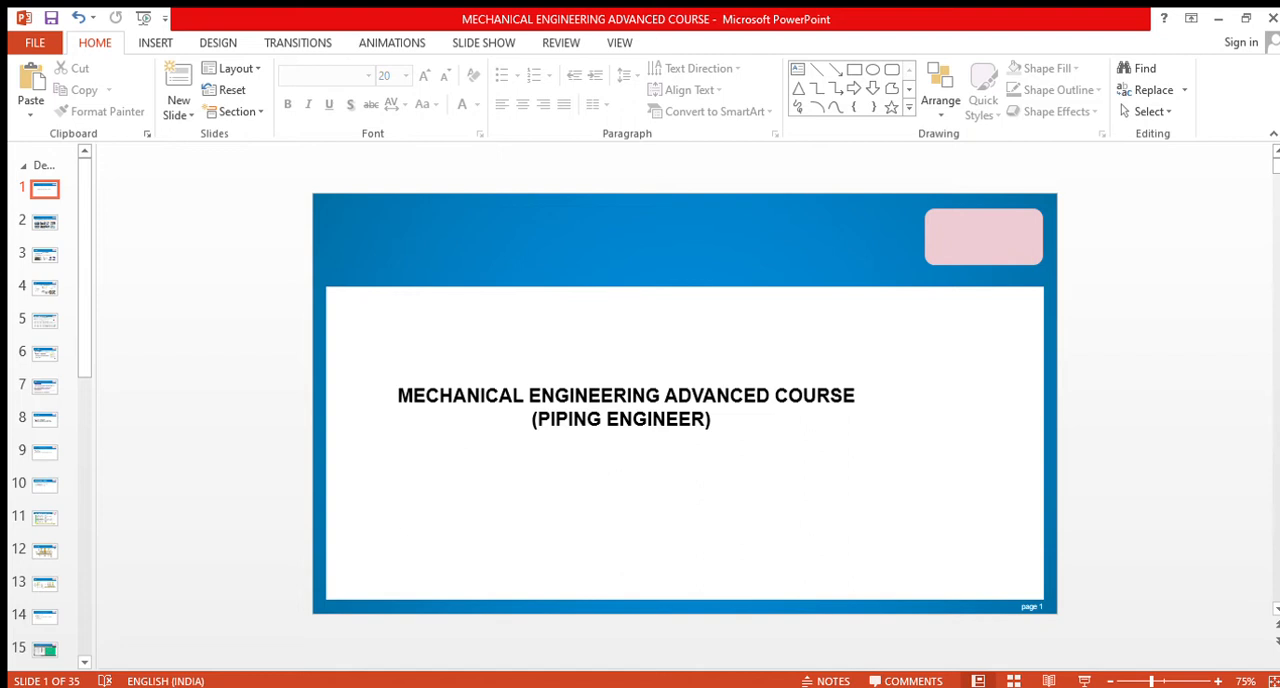
Step: Advance from the title slide through course scope and piping design to slide 6, Stress Analysis
left_click(44, 220)
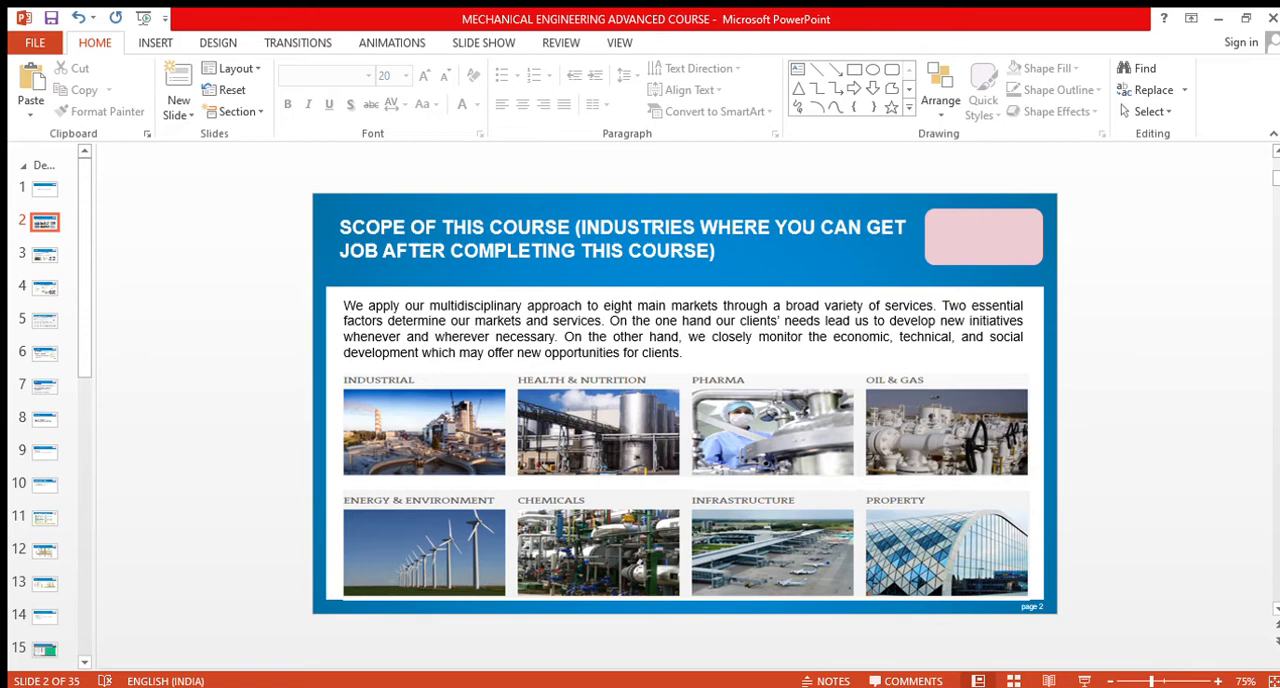
left_click(44, 254)
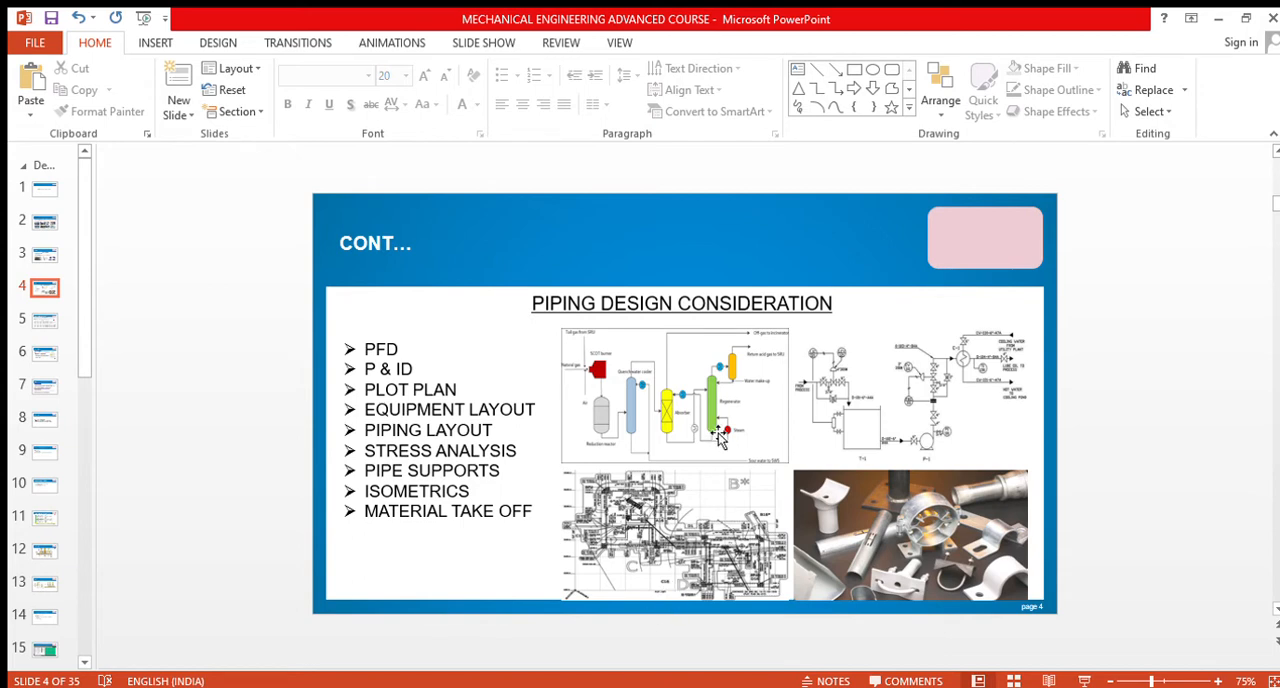
mouse_move(700, 428)
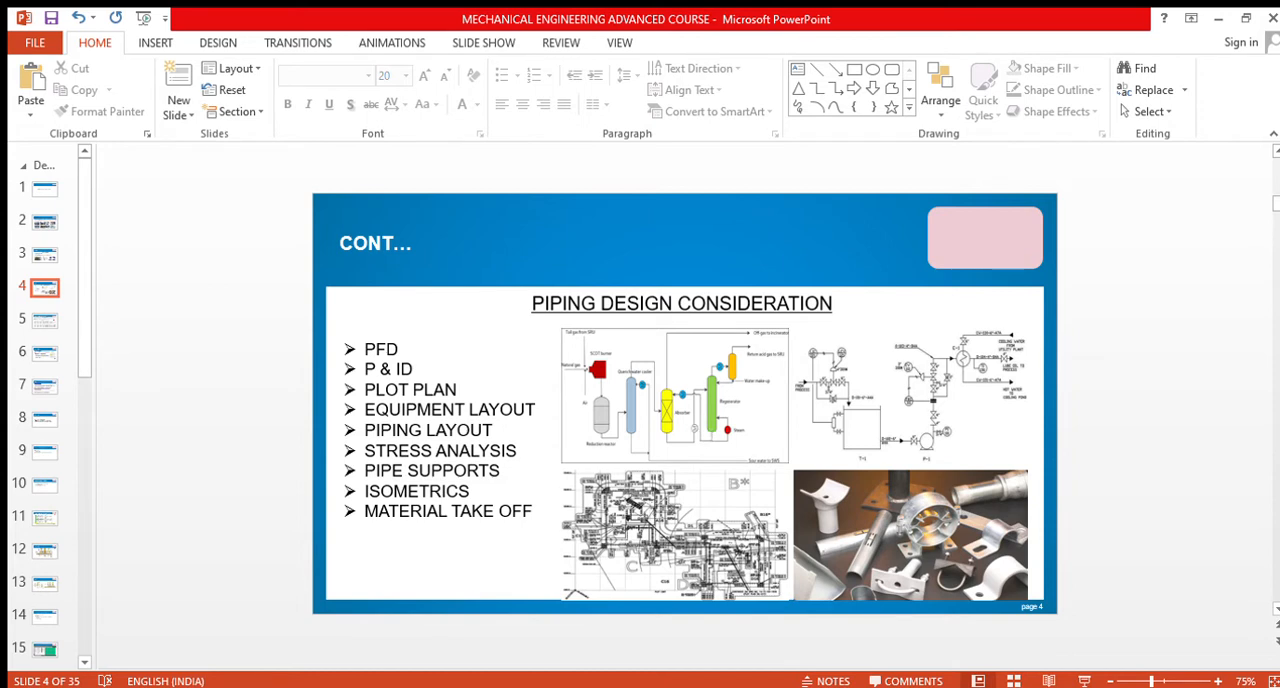
mouse_move(976, 390)
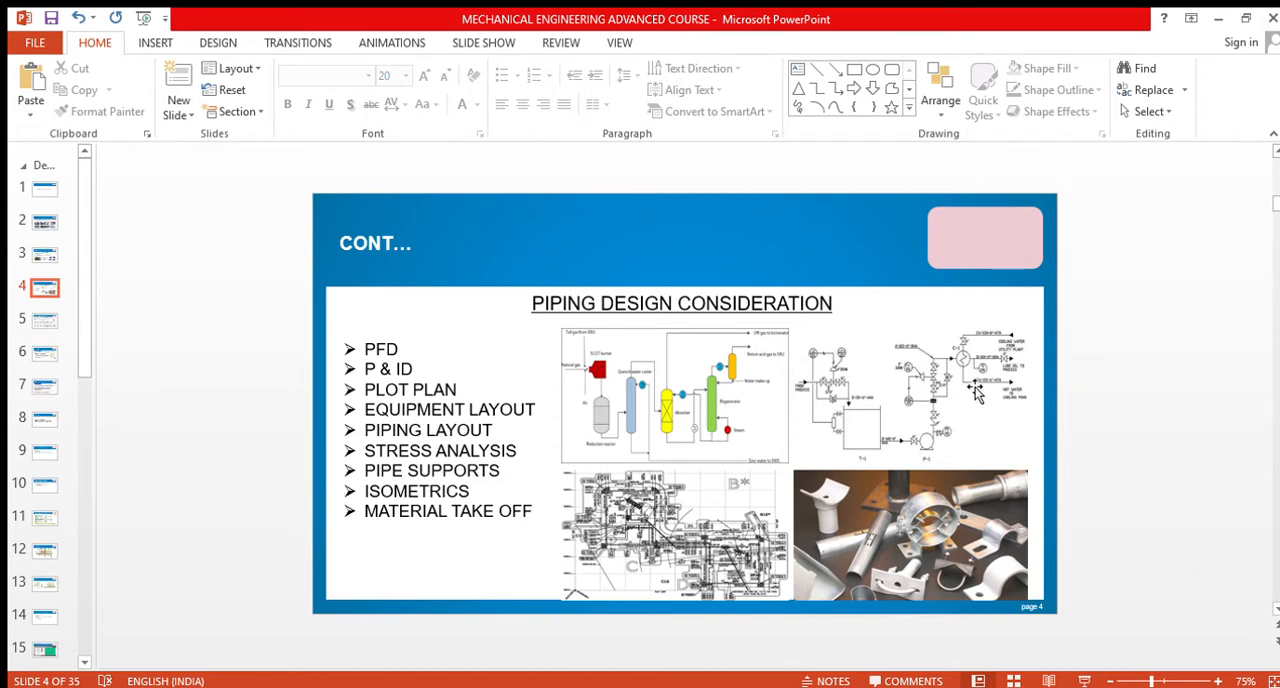
mouse_move(1084, 410)
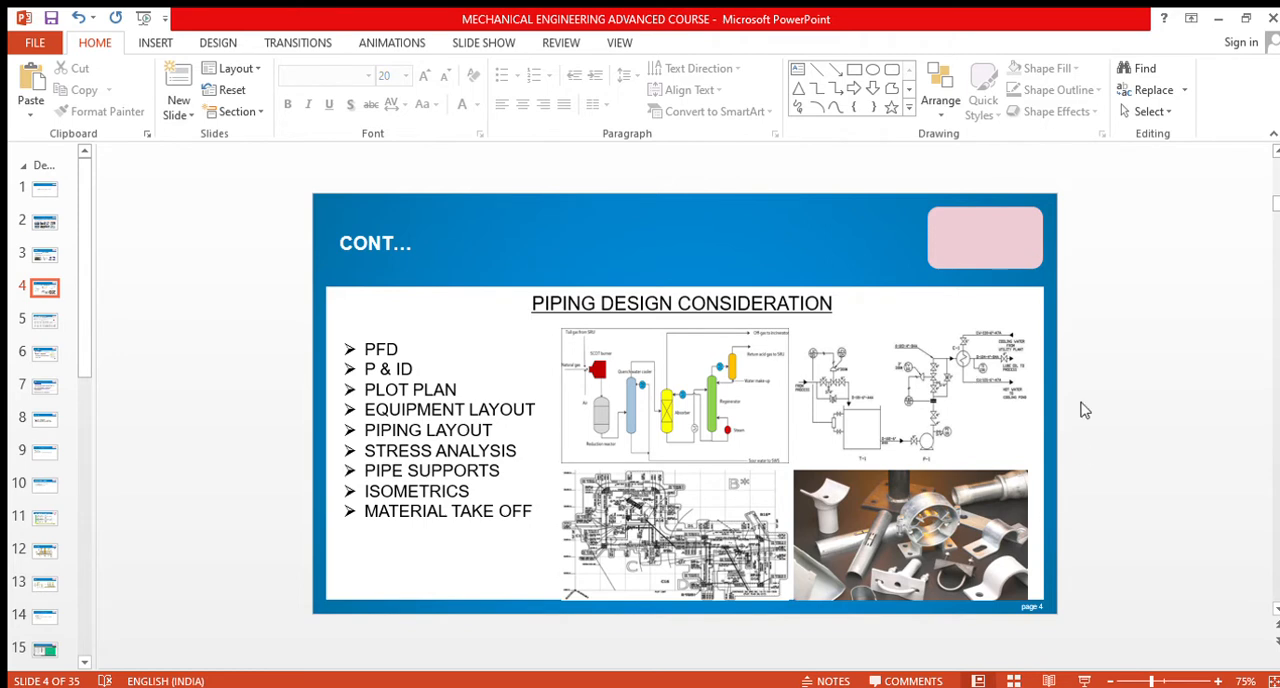
mouse_move(824, 480)
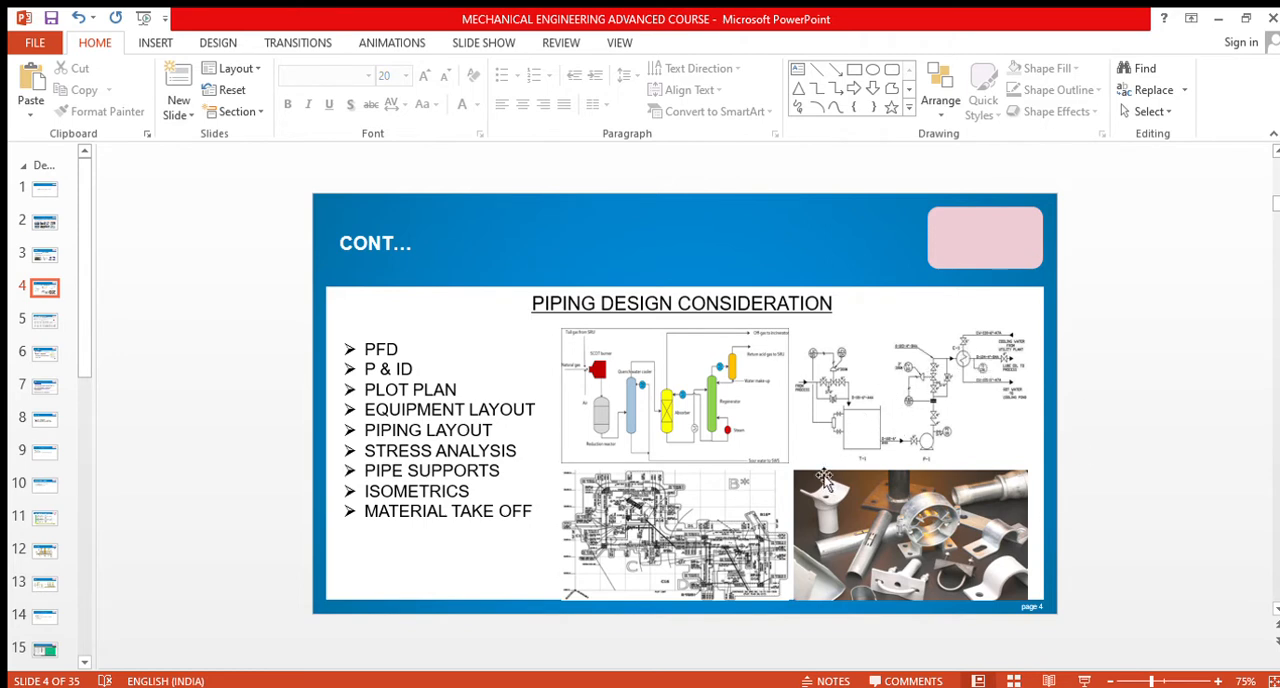
mouse_move(942, 536)
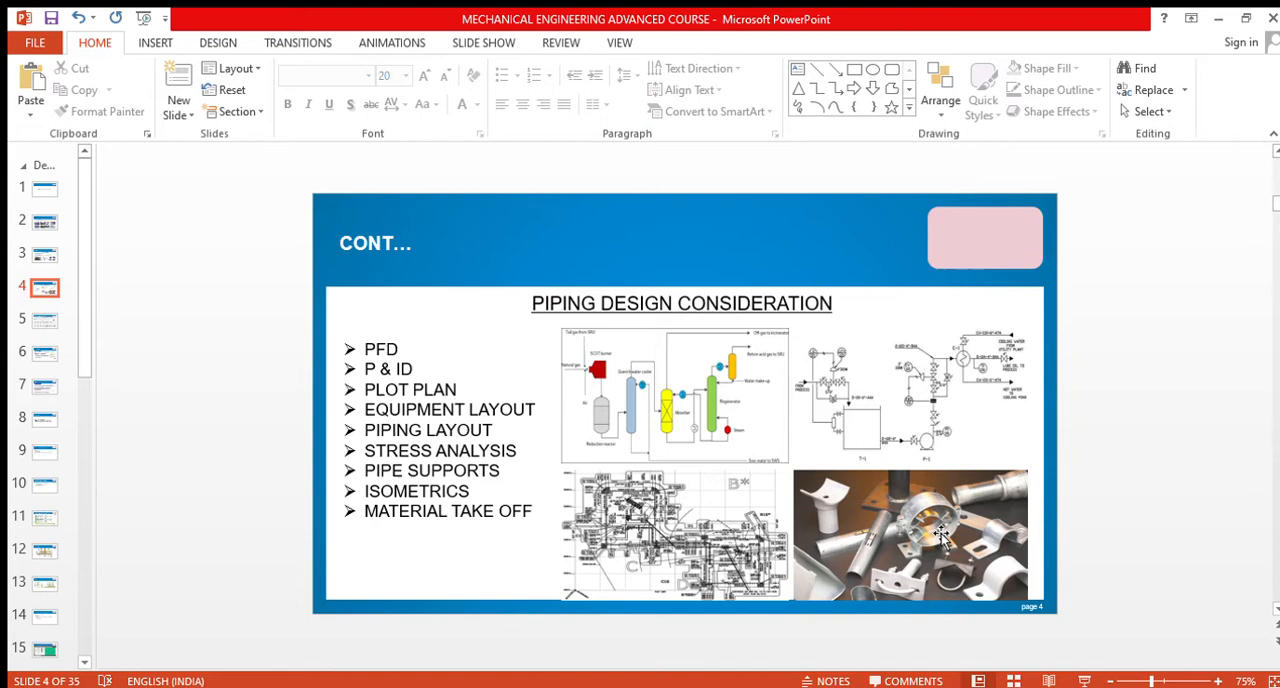
mouse_move(650, 528)
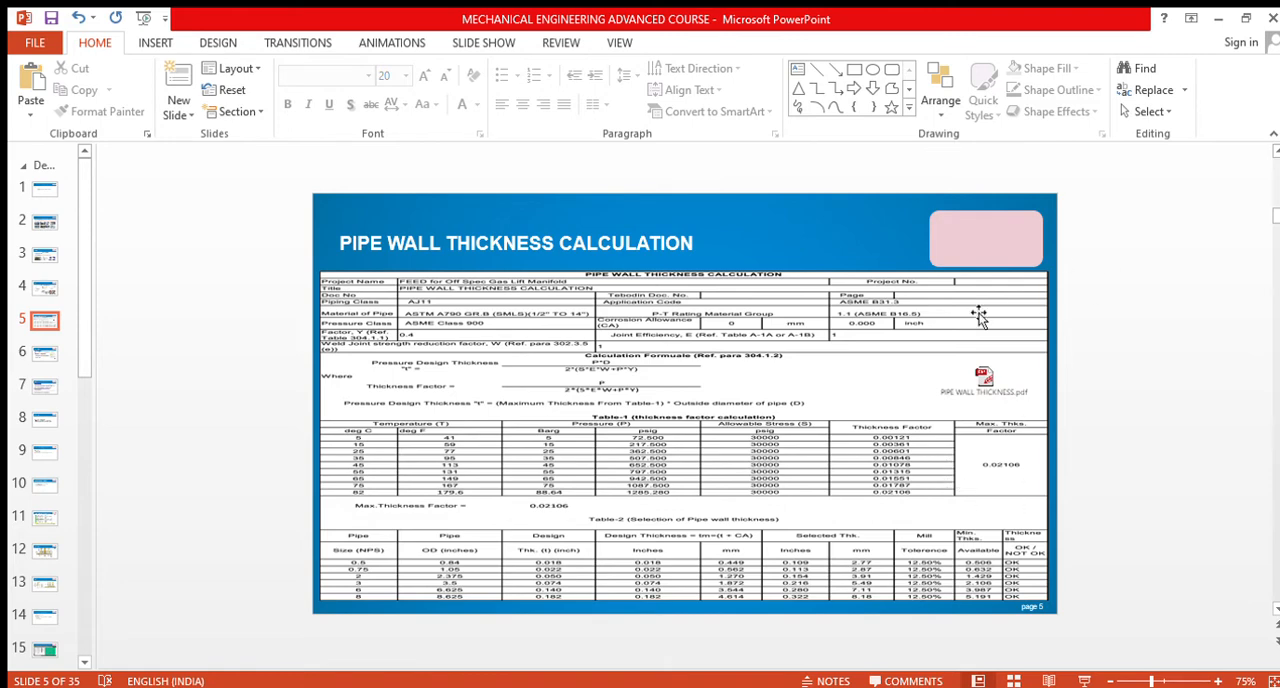
left_click(44, 352)
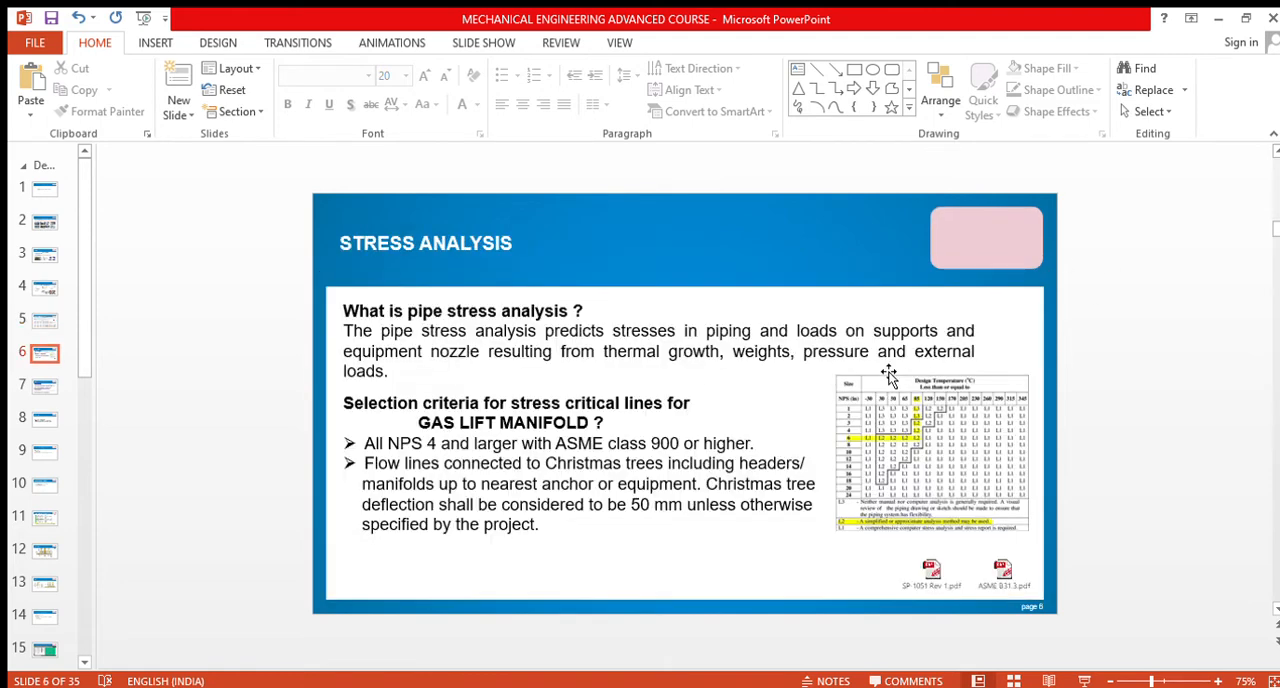
mouse_move(950, 484)
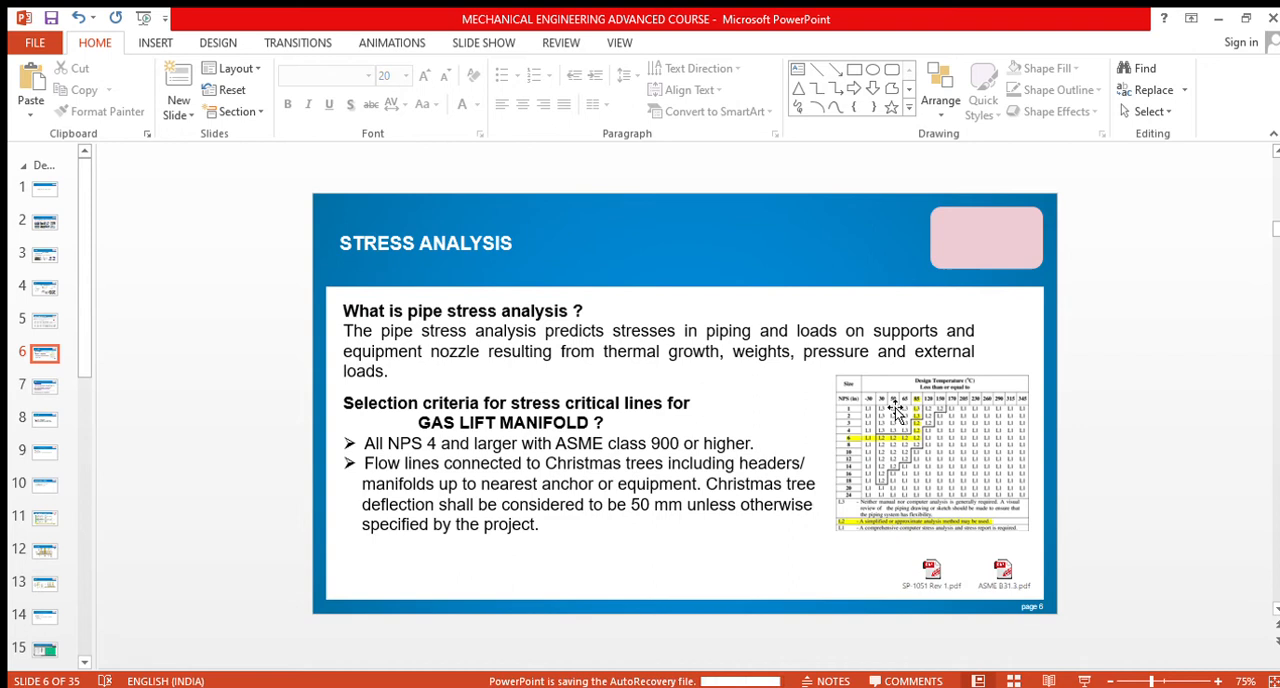
Step: Advance through the stress engineer role, Software Used and Gas Lift Manifold slides to slide 10
left_click(42, 386)
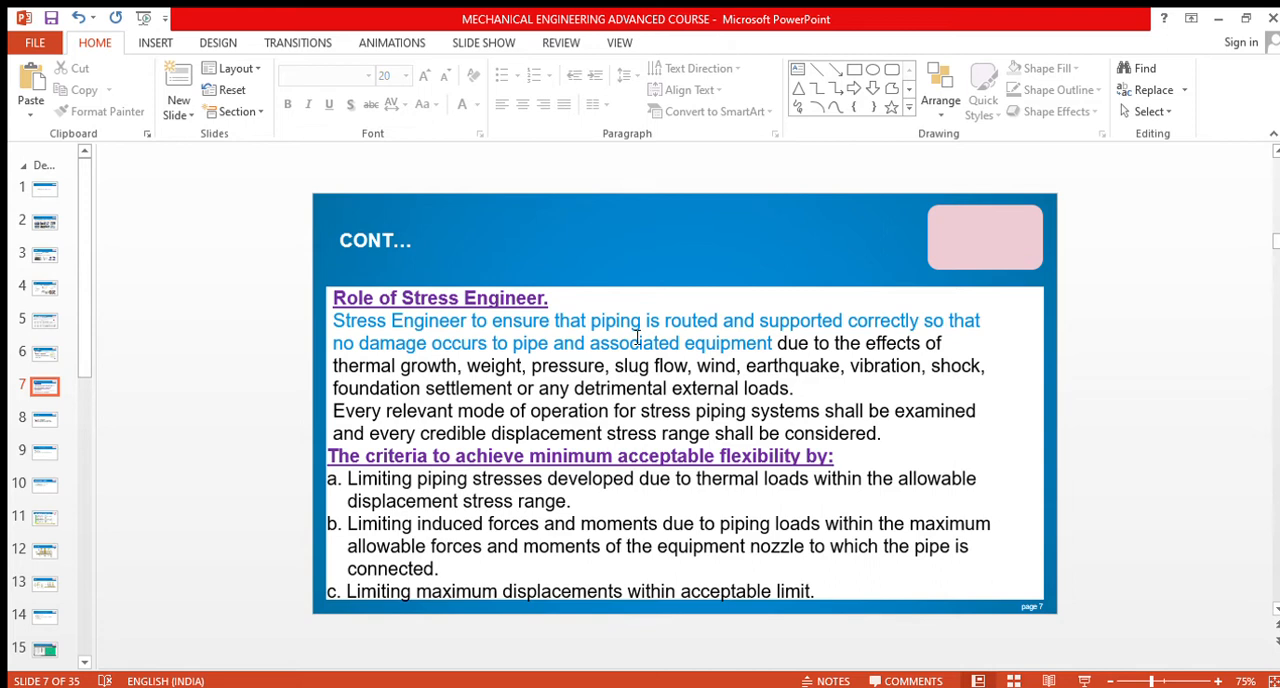
left_click(44, 418)
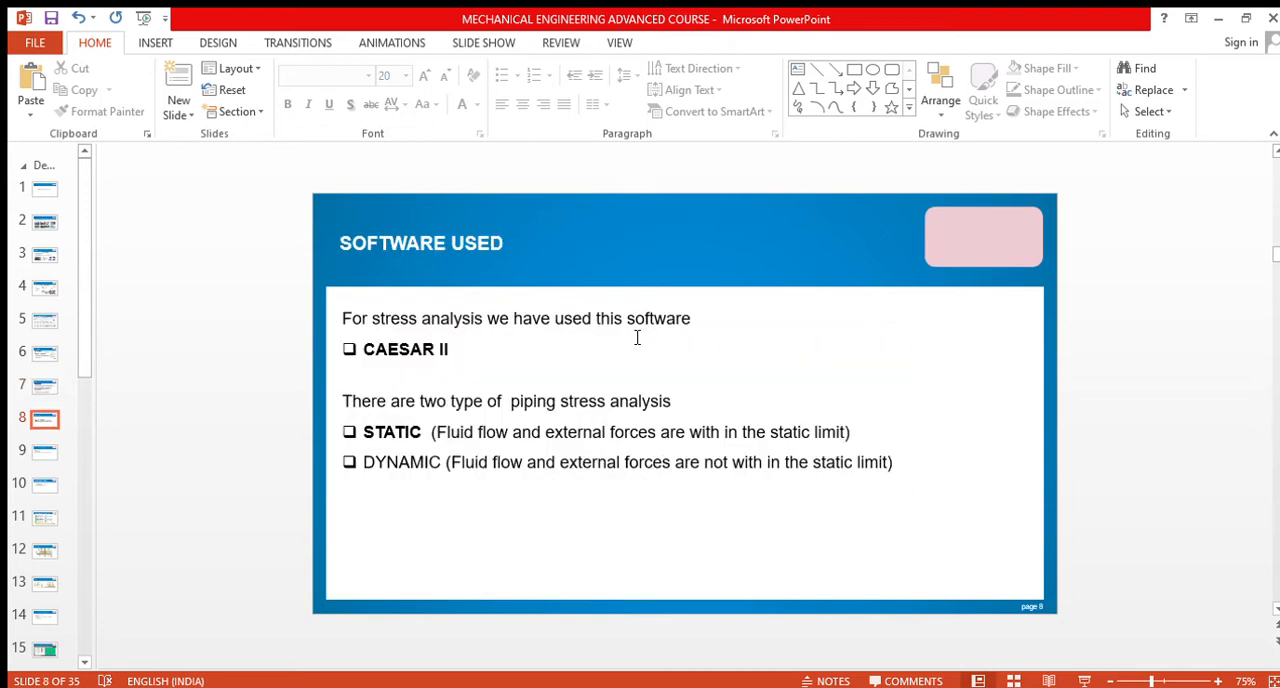
mouse_move(612, 358)
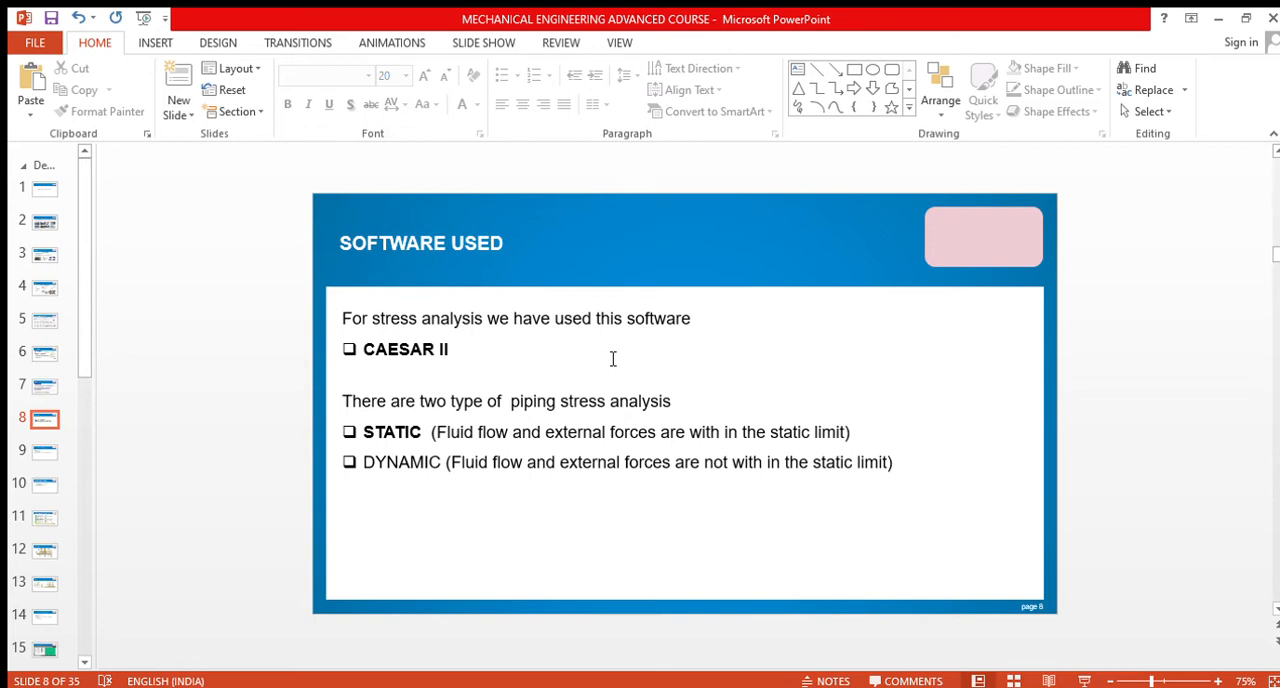
mouse_move(484, 340)
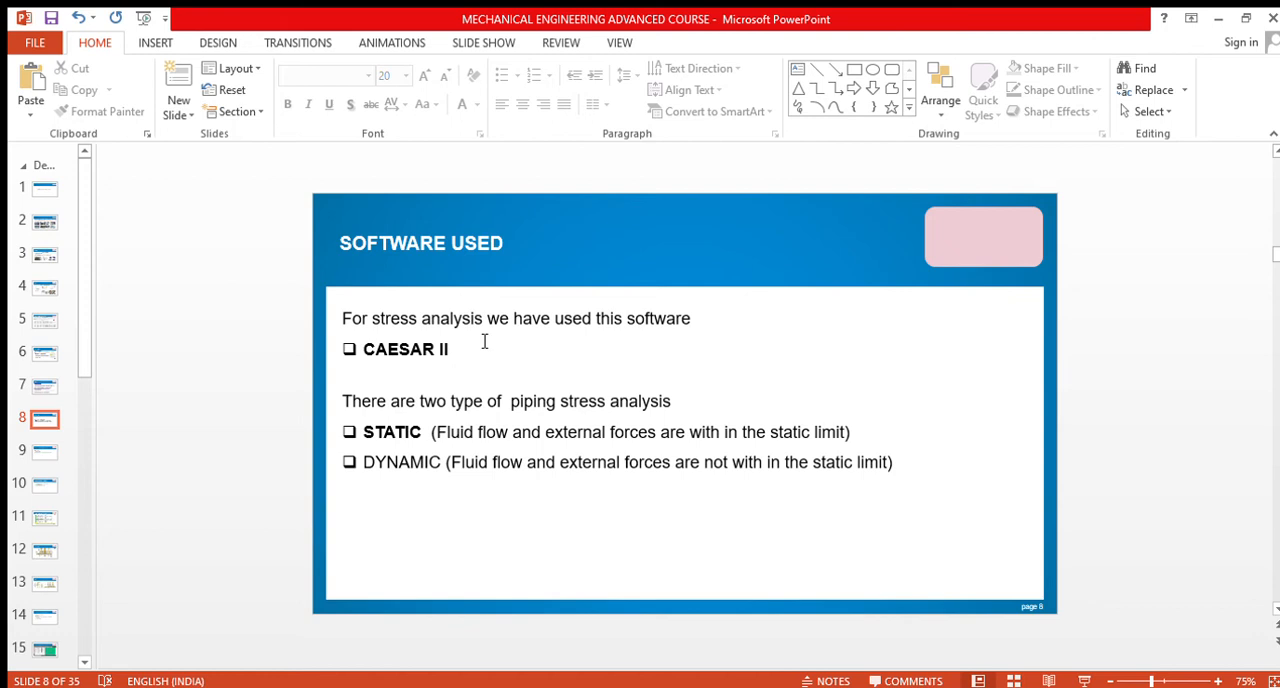
left_click(44, 452)
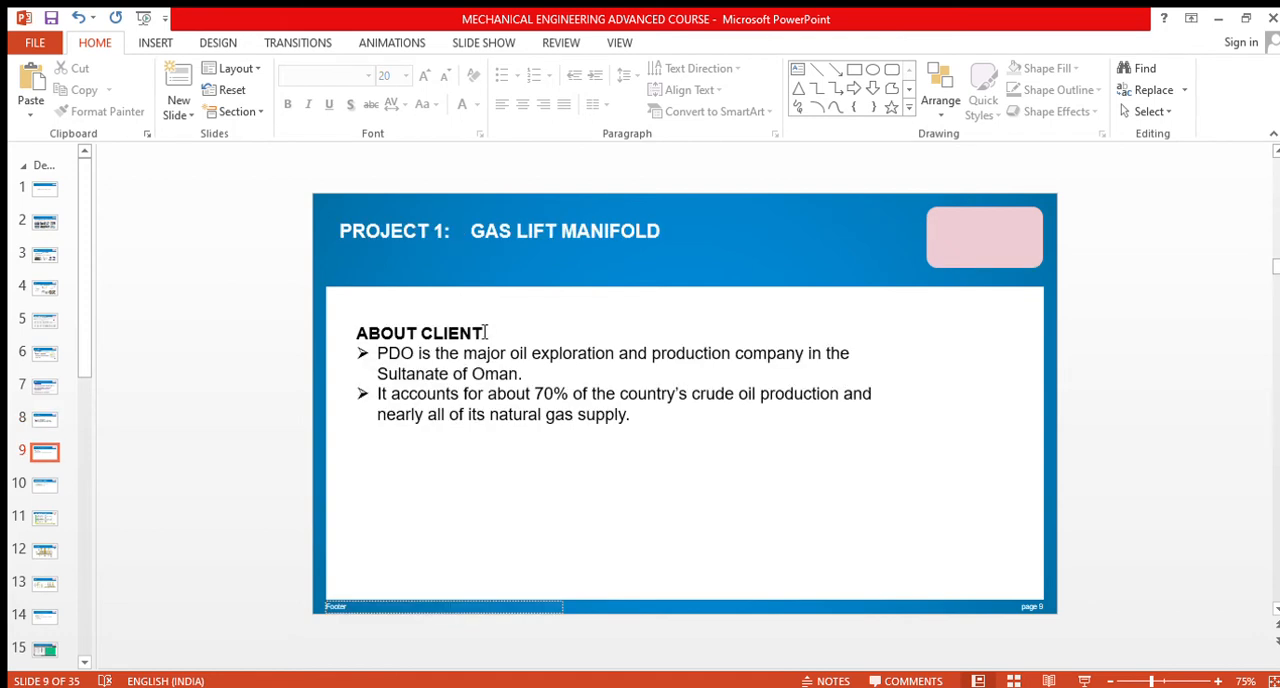
left_click(44, 484)
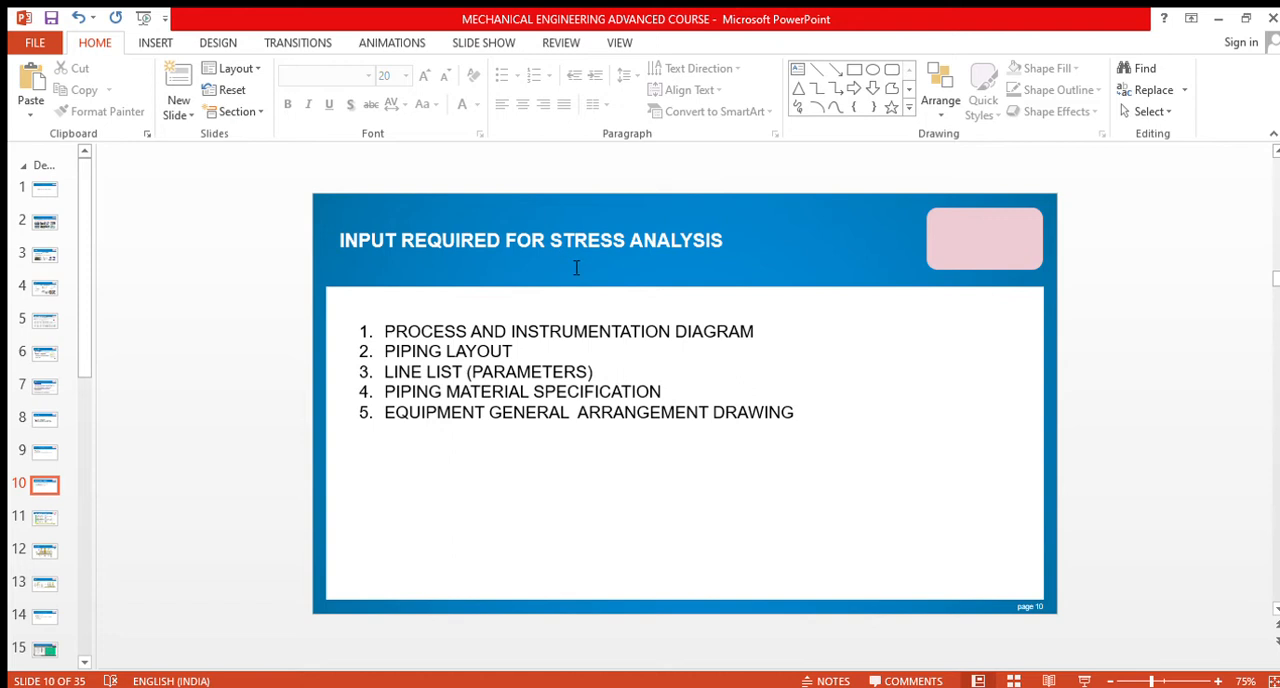
mouse_move(512, 420)
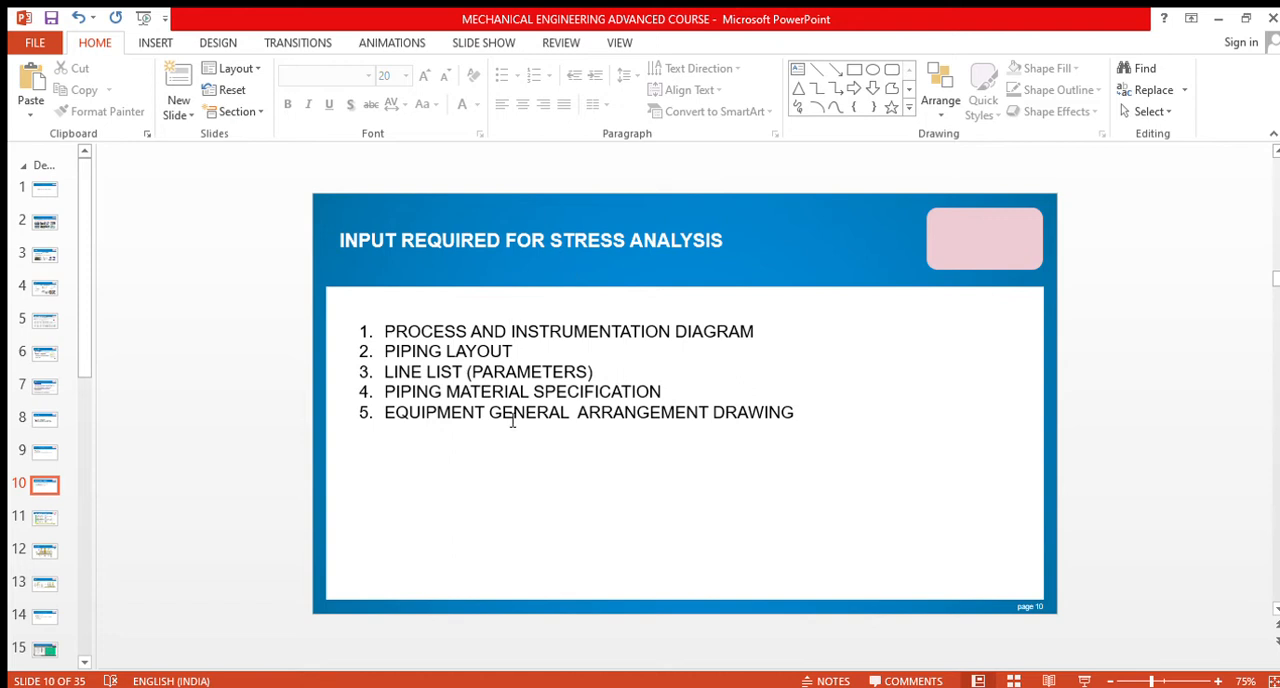
mouse_move(516, 432)
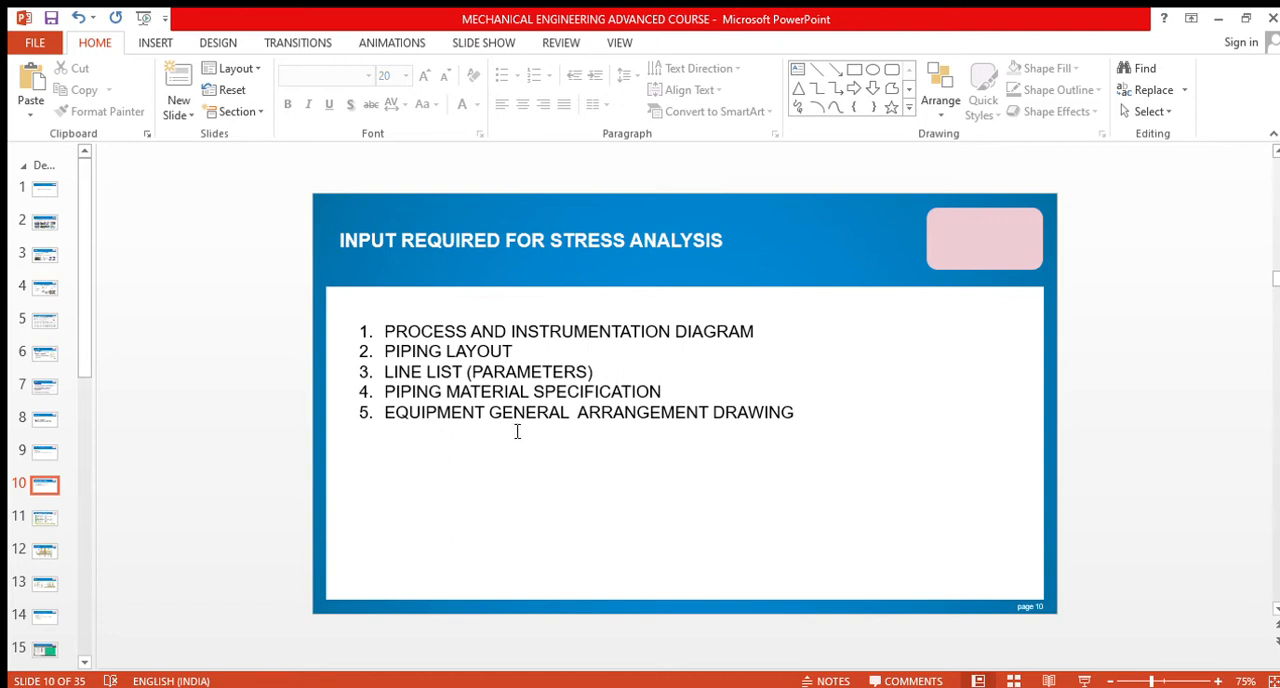
Step: Advance through the P&ID drawing and piping layout section views to slide 14, CAESAR II steps
left_click(44, 516)
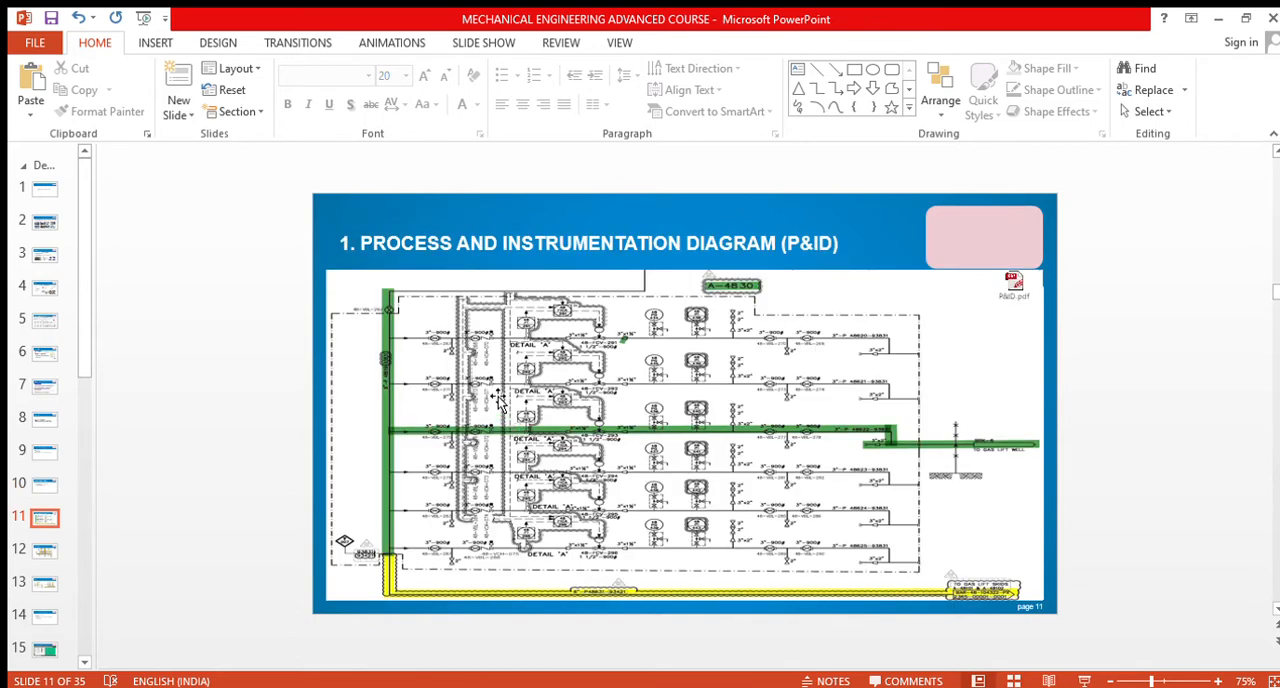
mouse_move(664, 448)
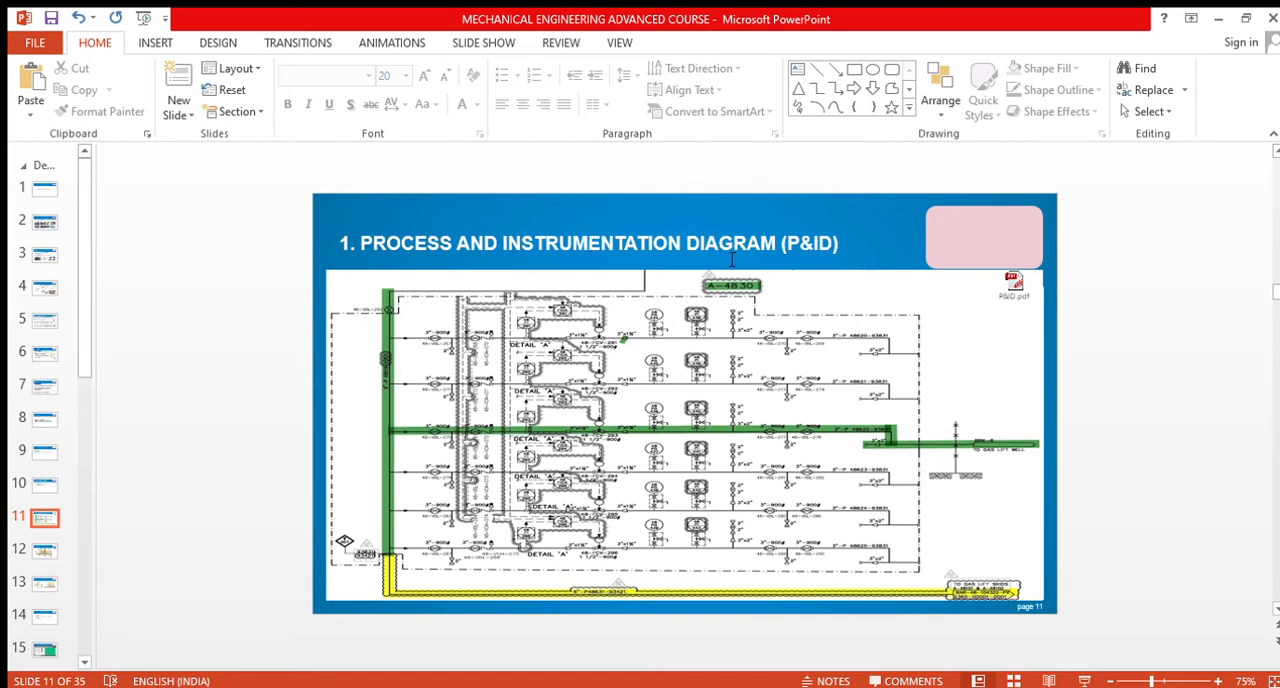
mouse_move(728, 340)
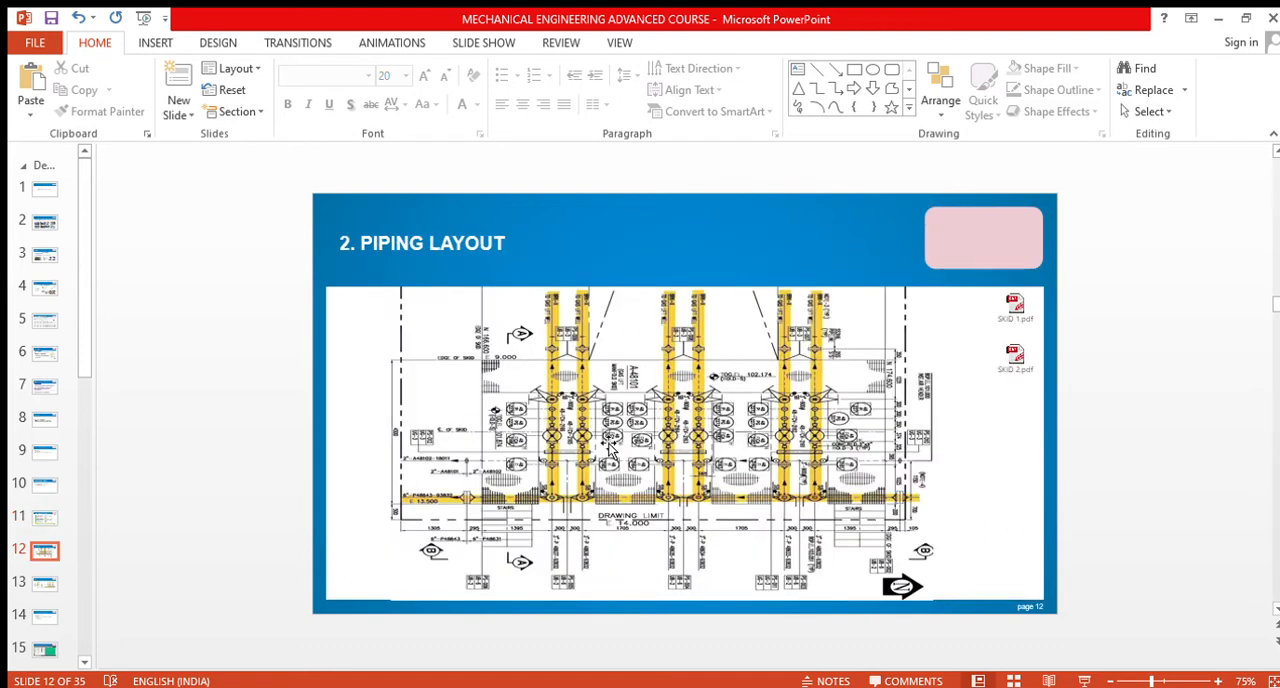
left_click(44, 582)
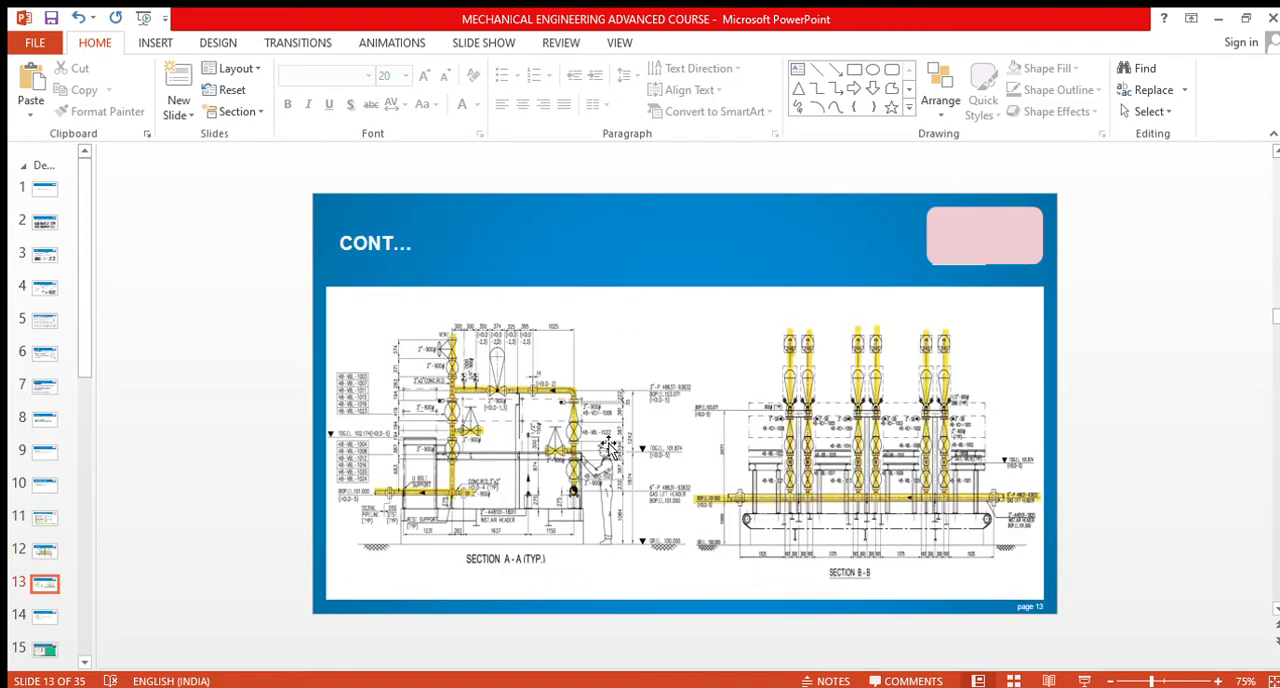
mouse_move(652, 444)
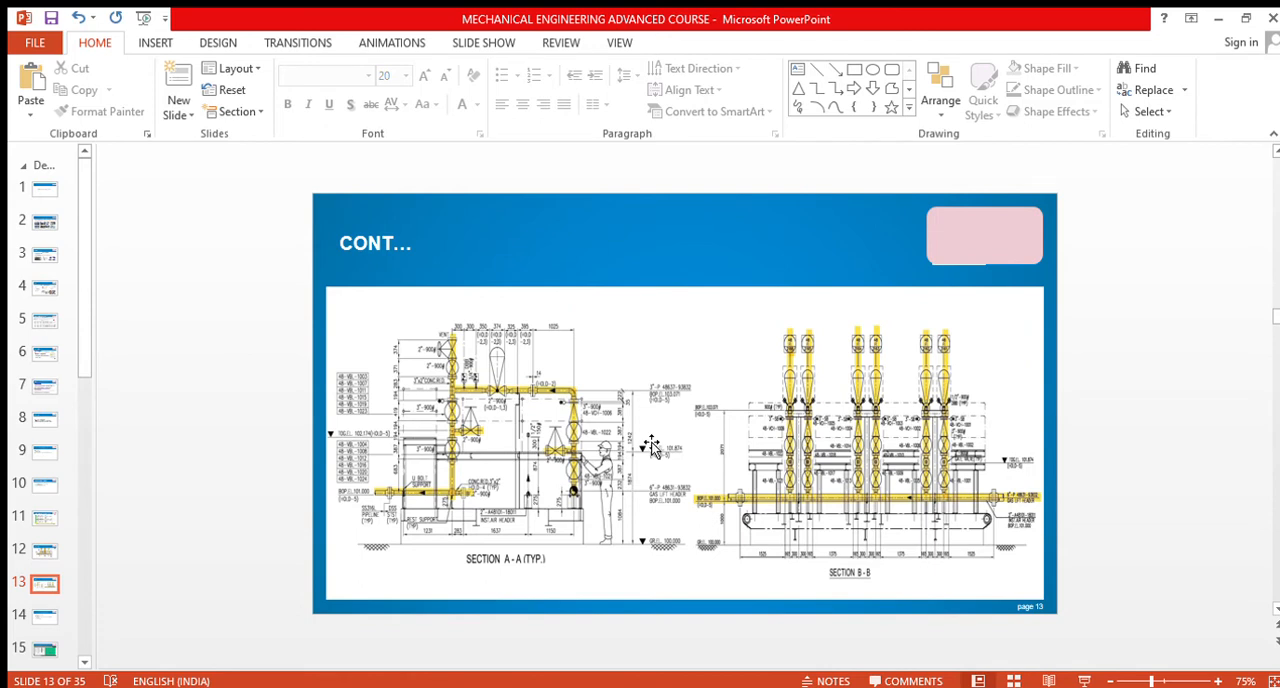
left_click(44, 616)
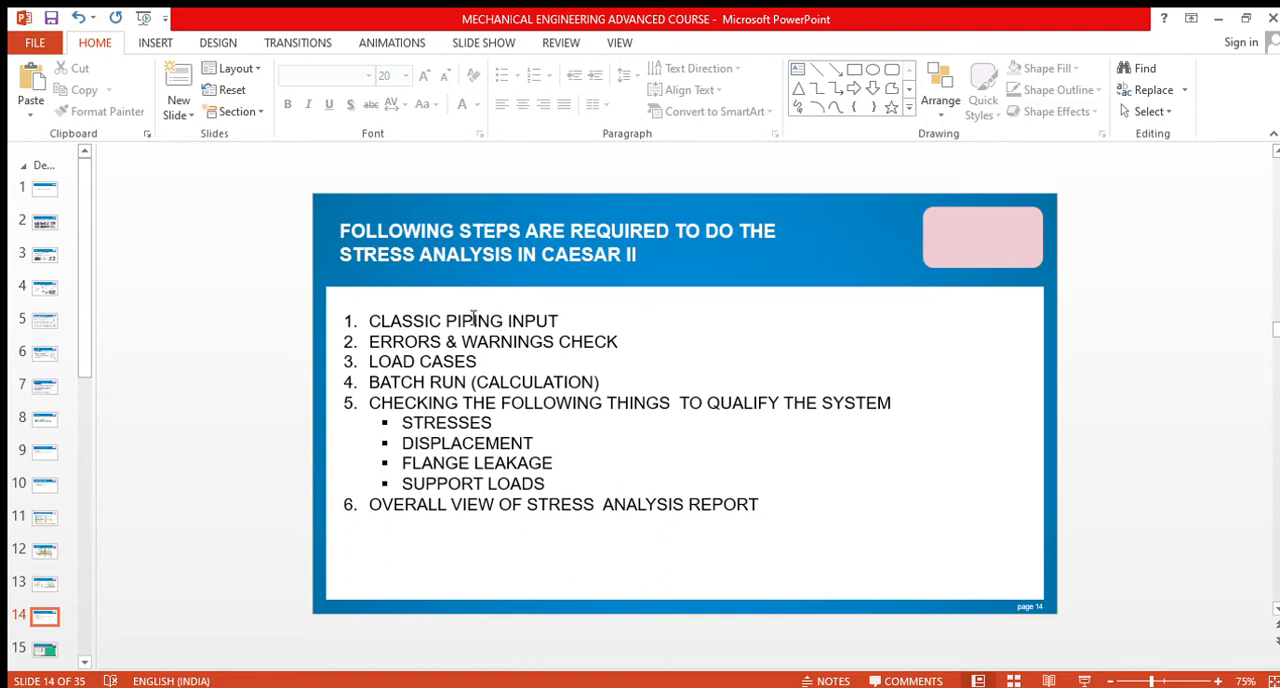
mouse_move(500, 388)
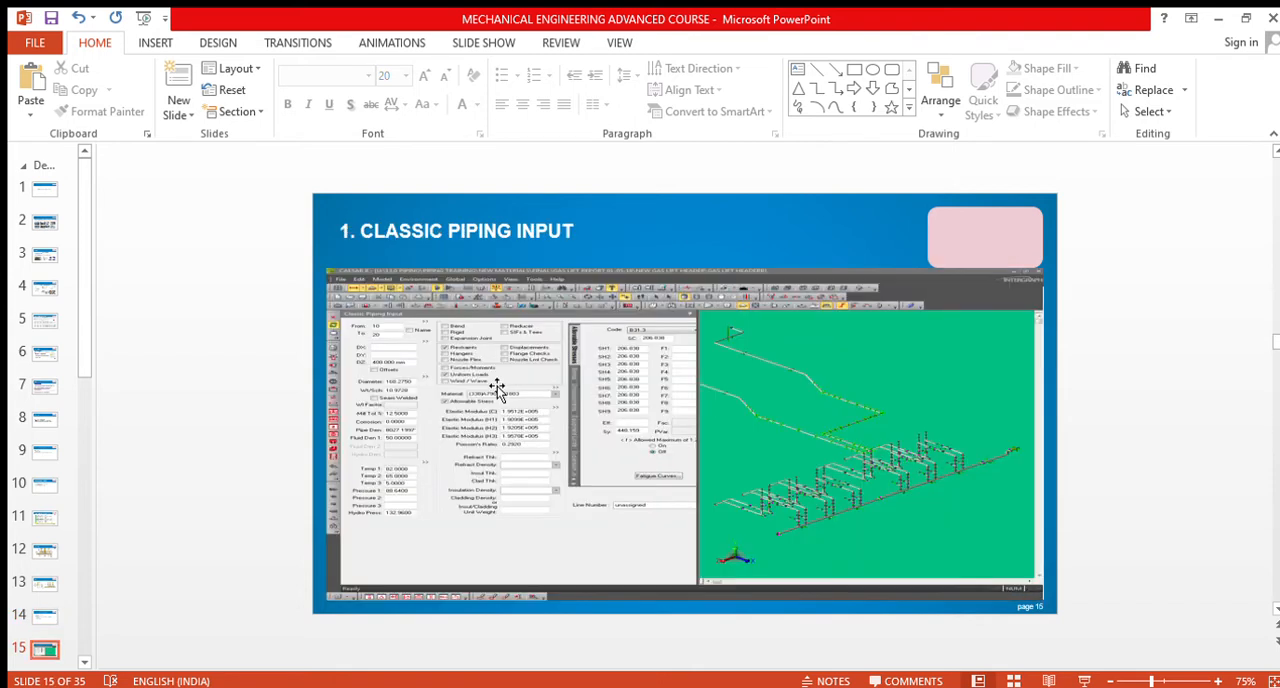
mouse_move(524, 340)
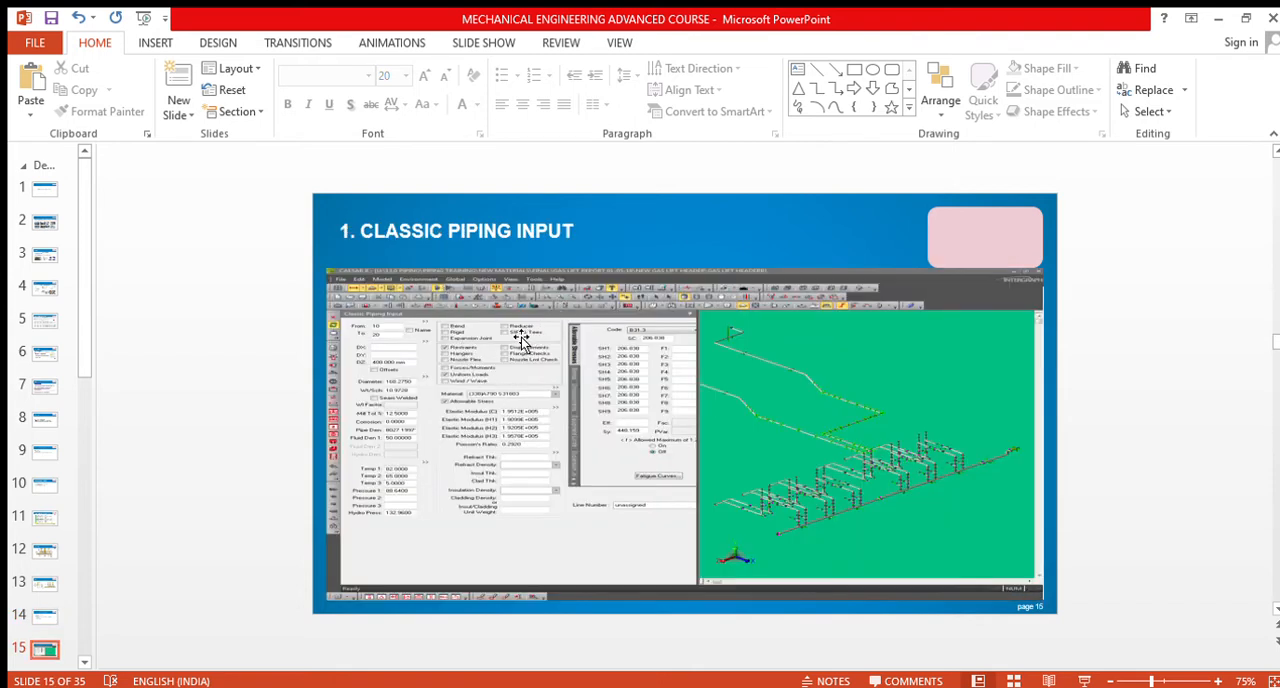
mouse_move(830, 340)
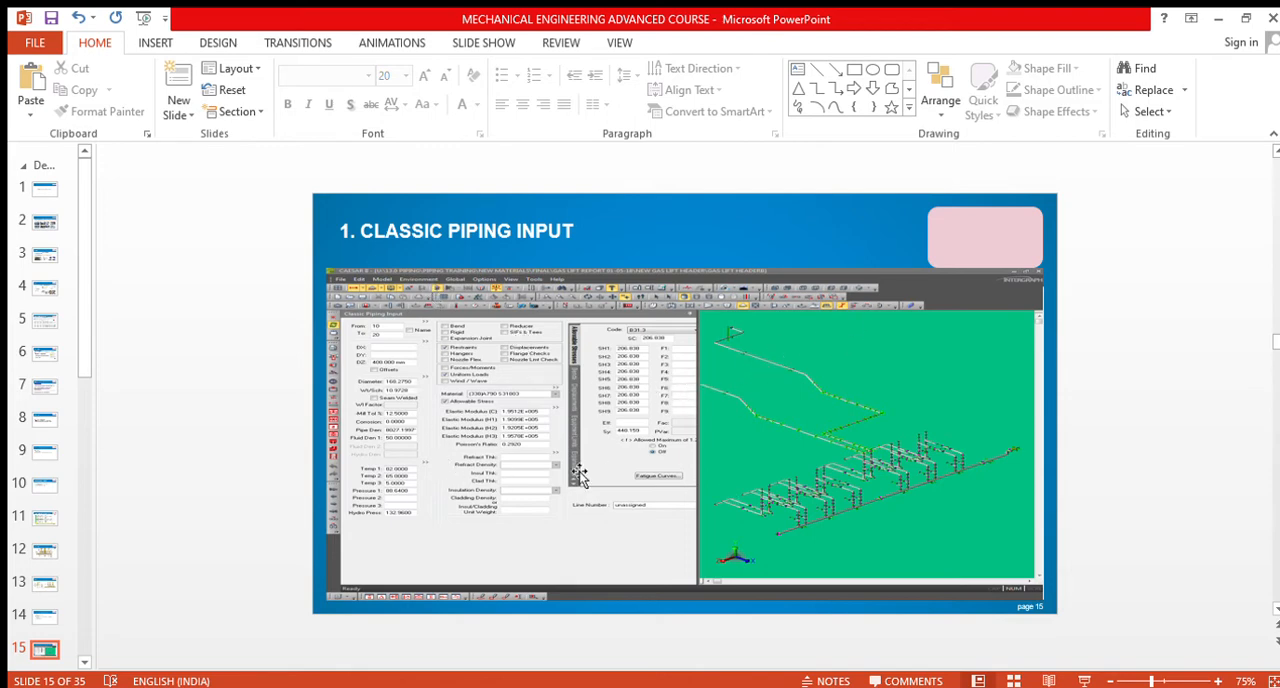
mouse_move(476, 372)
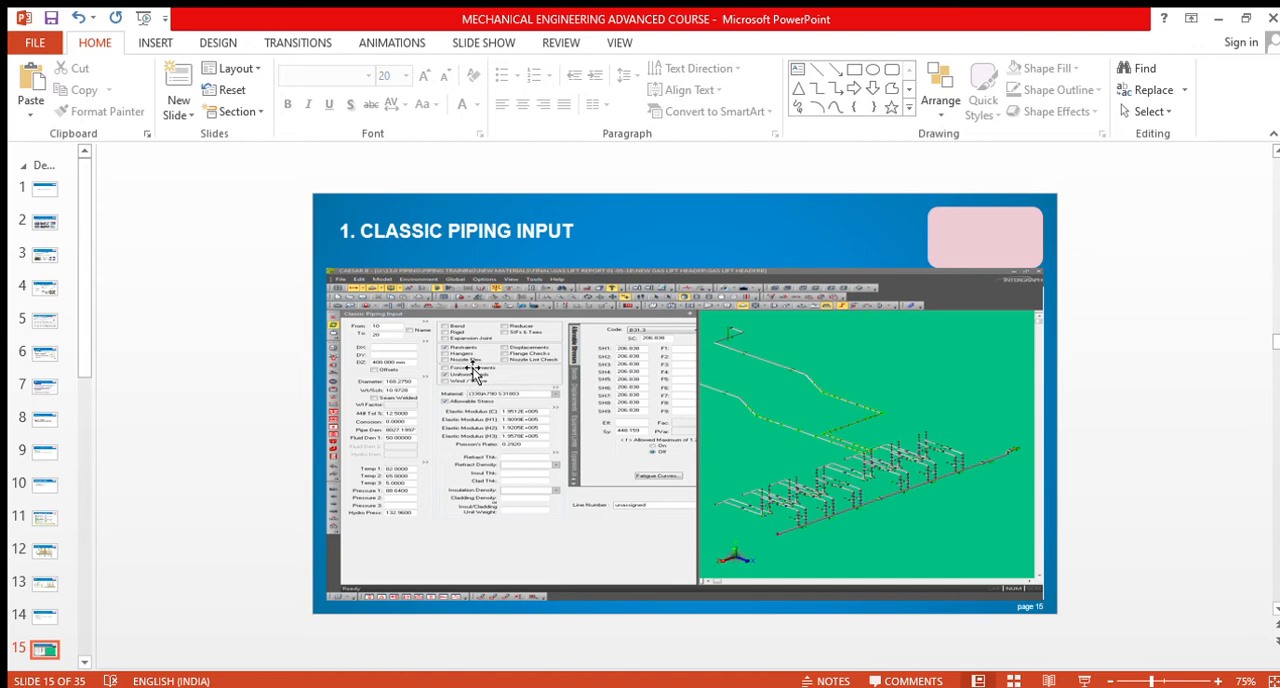
mouse_move(772, 446)
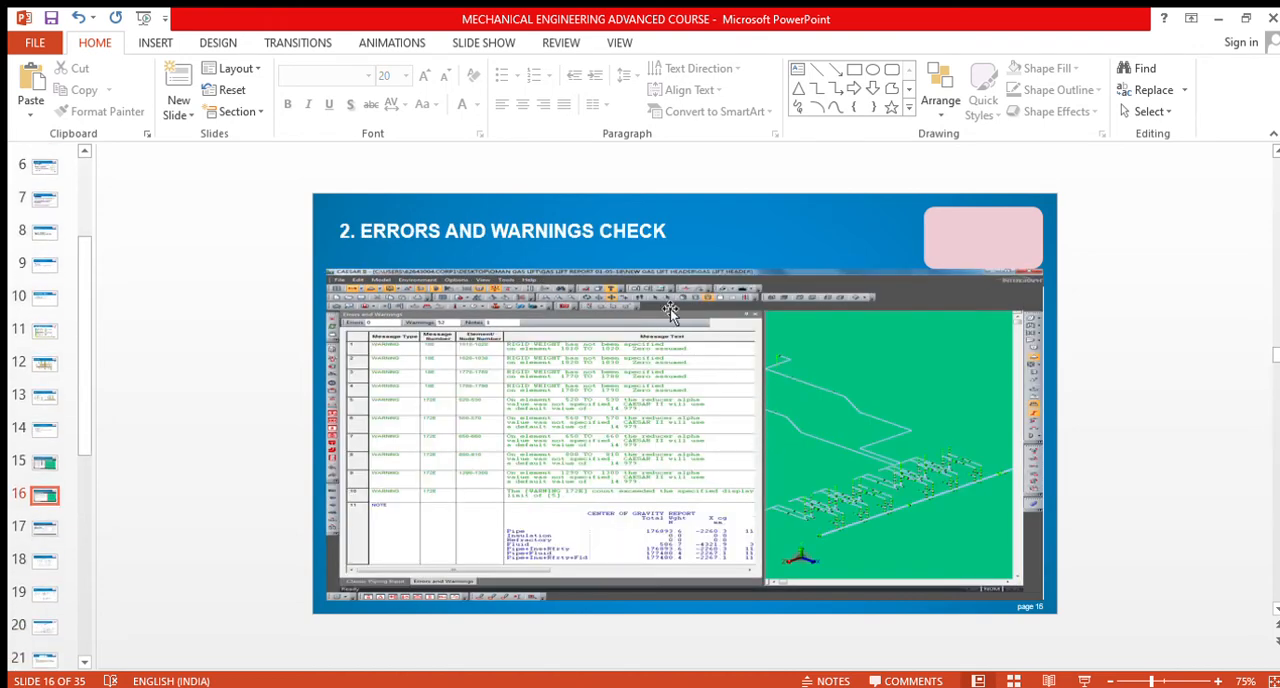
mouse_move(584, 418)
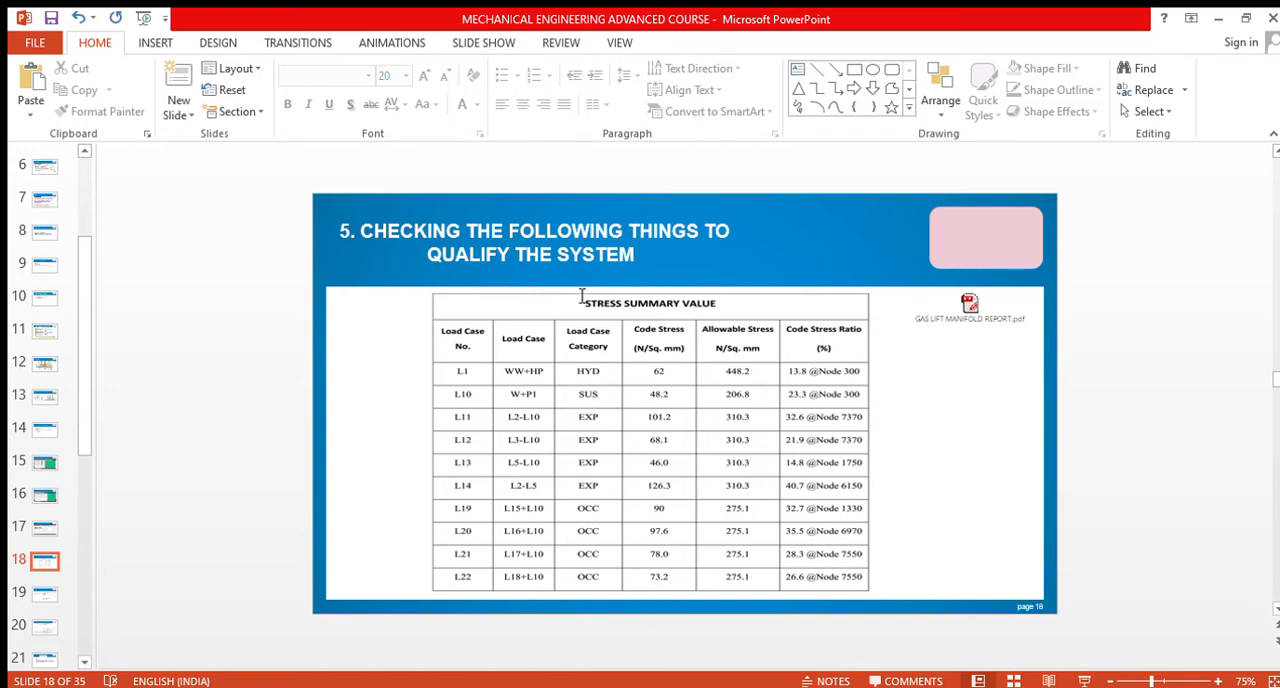
mouse_move(568, 358)
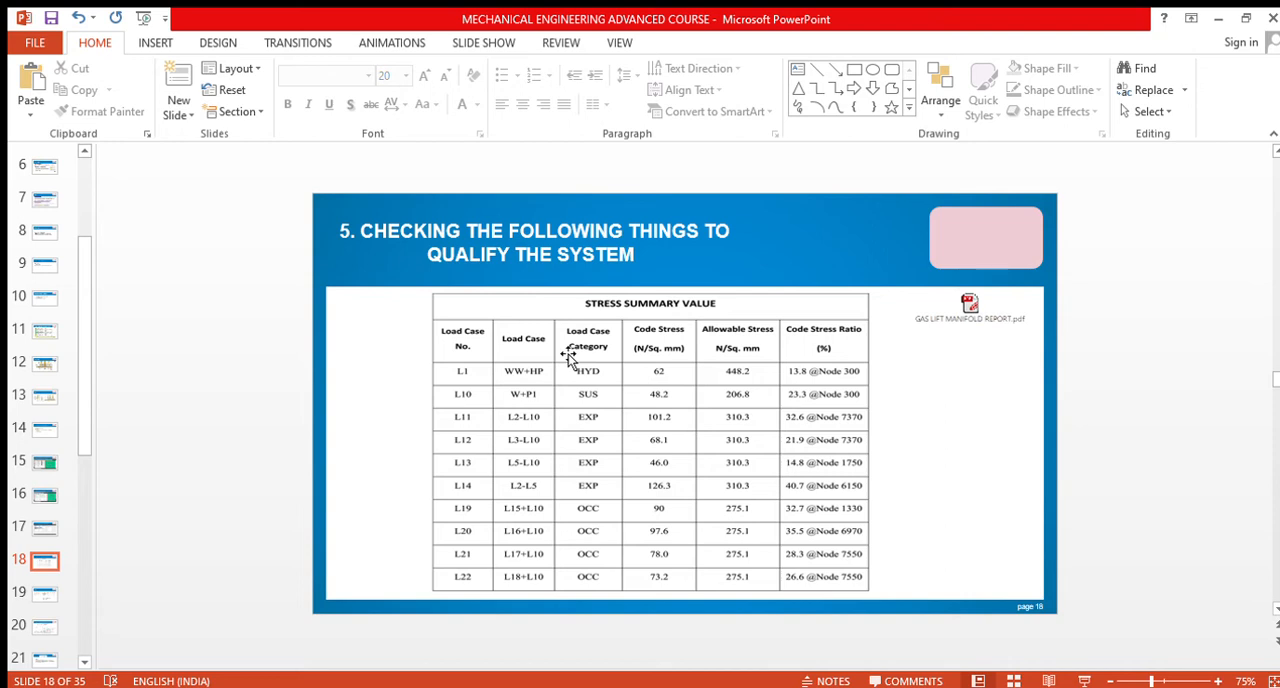
mouse_move(762, 336)
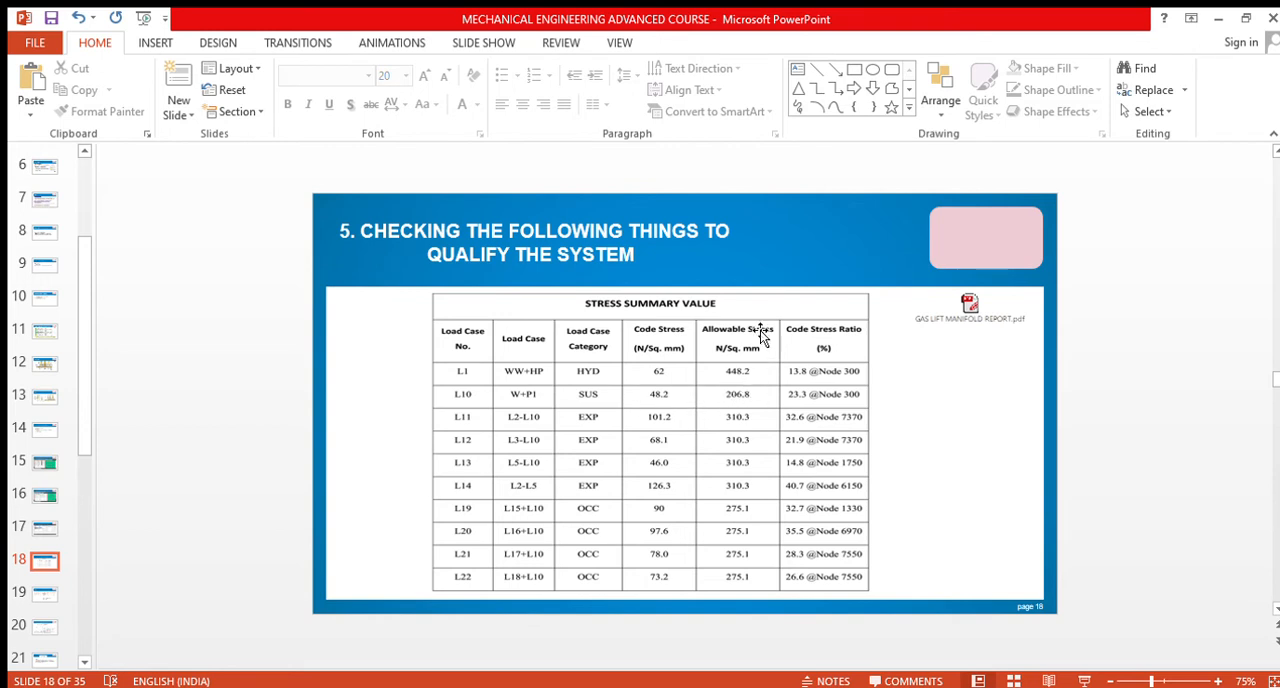
mouse_move(704, 448)
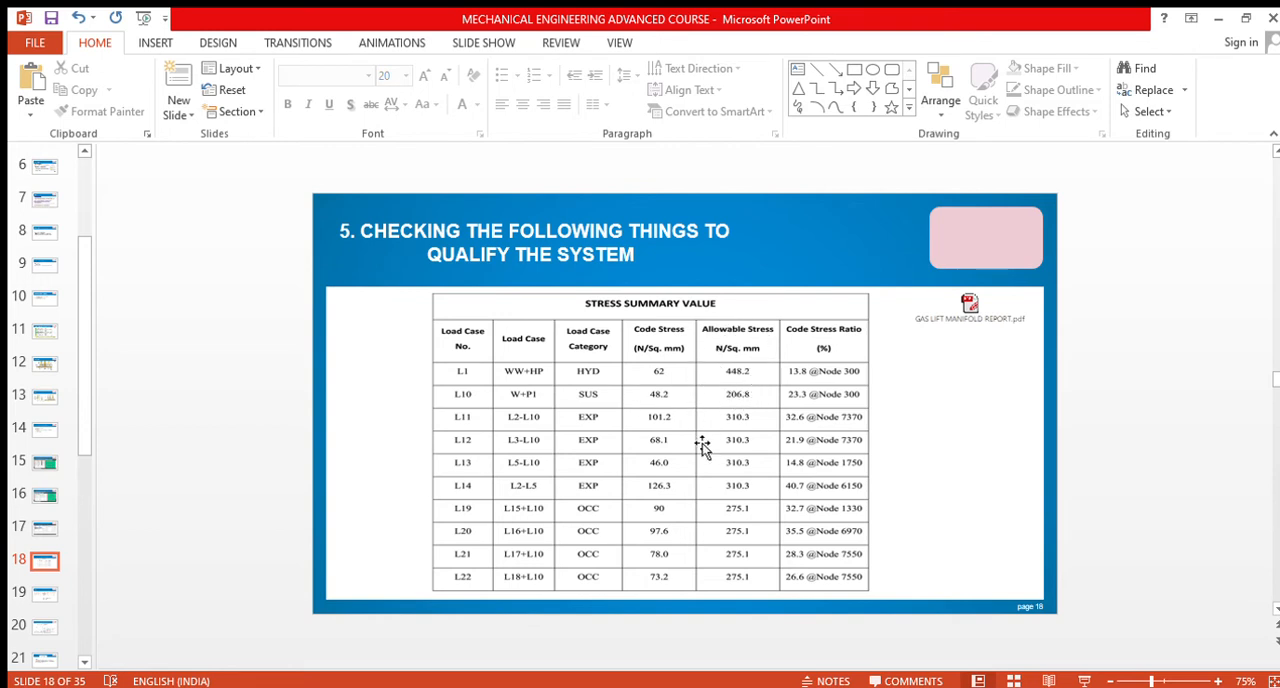
mouse_move(736, 472)
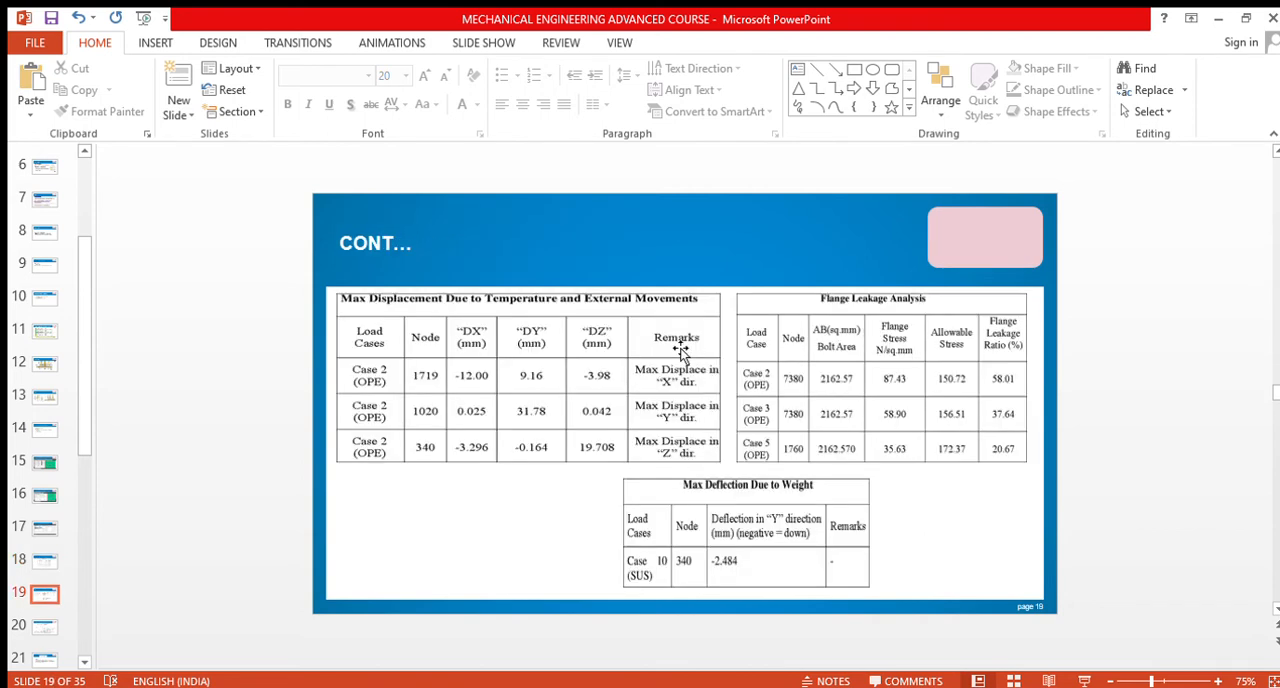
Step: Show the stress analysis system overview, then slide 21, Project 2 Waste Water Treatment Plant
left_click(44, 626)
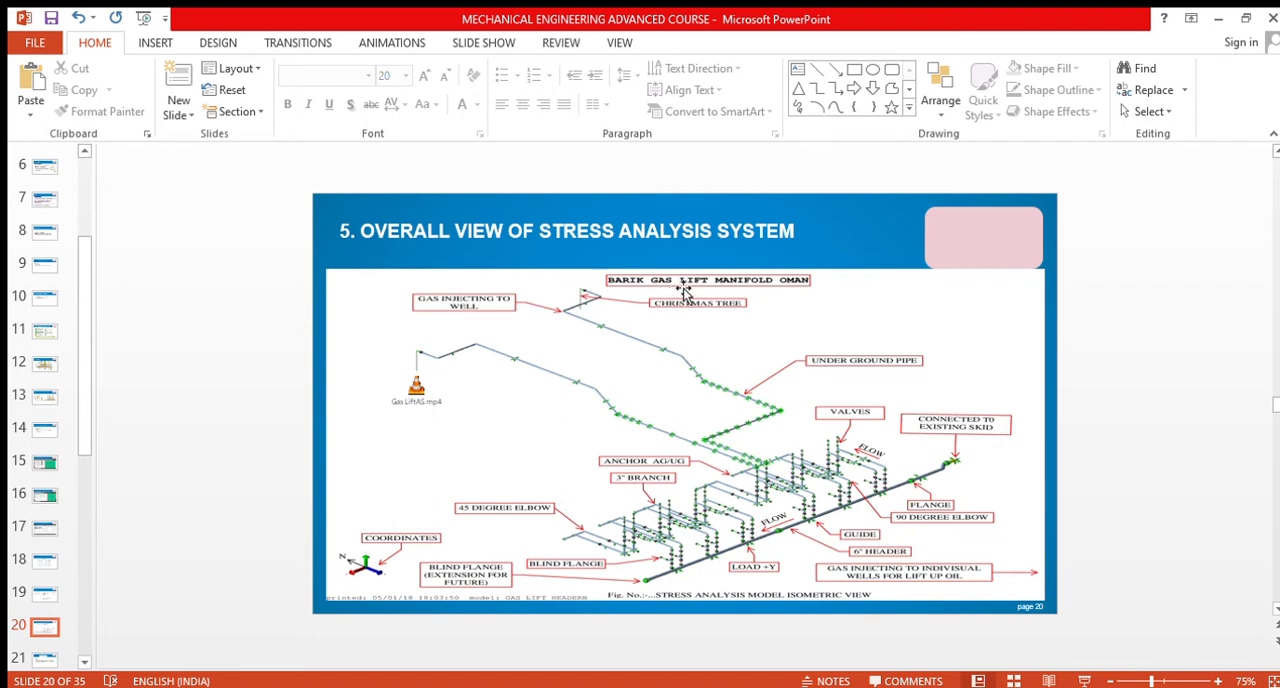
mouse_move(456, 418)
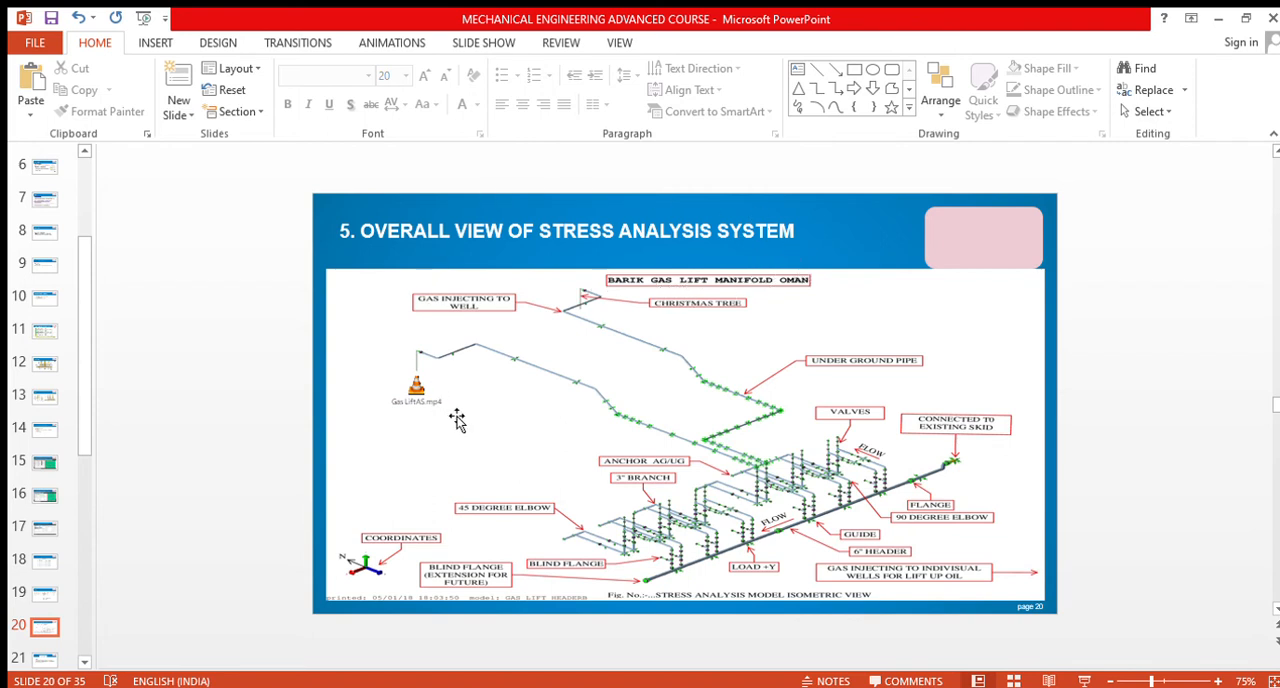
mouse_move(804, 360)
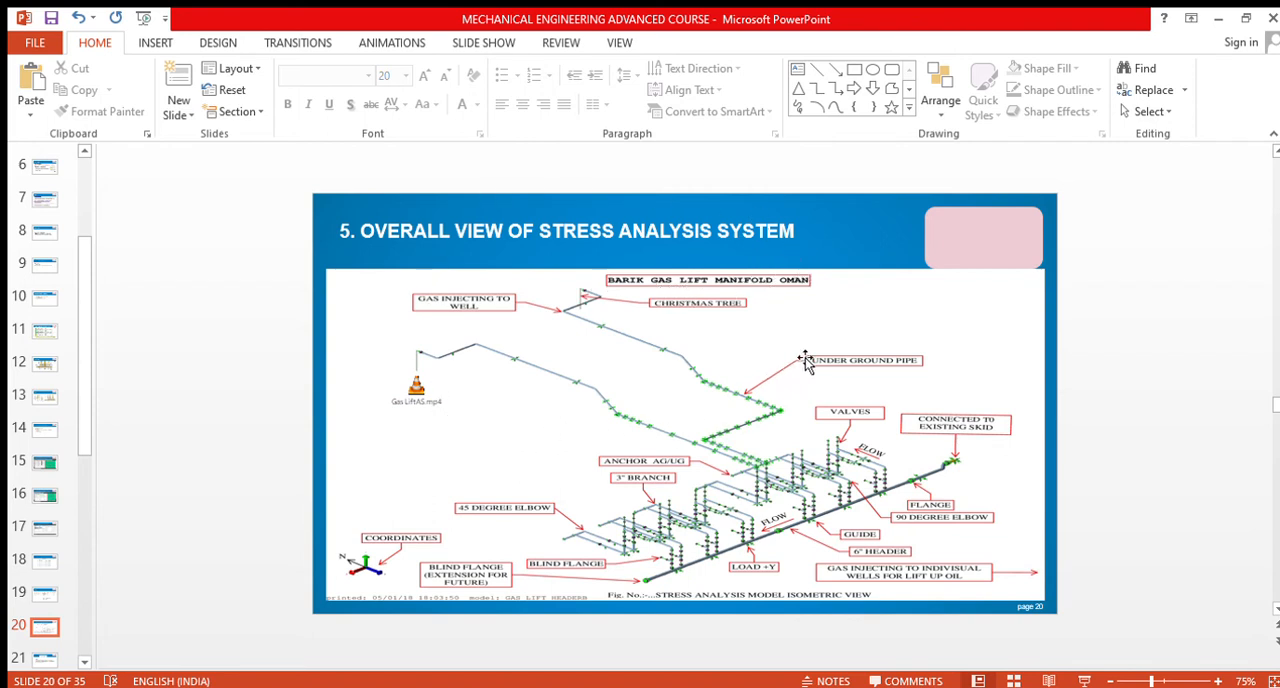
mouse_move(744, 454)
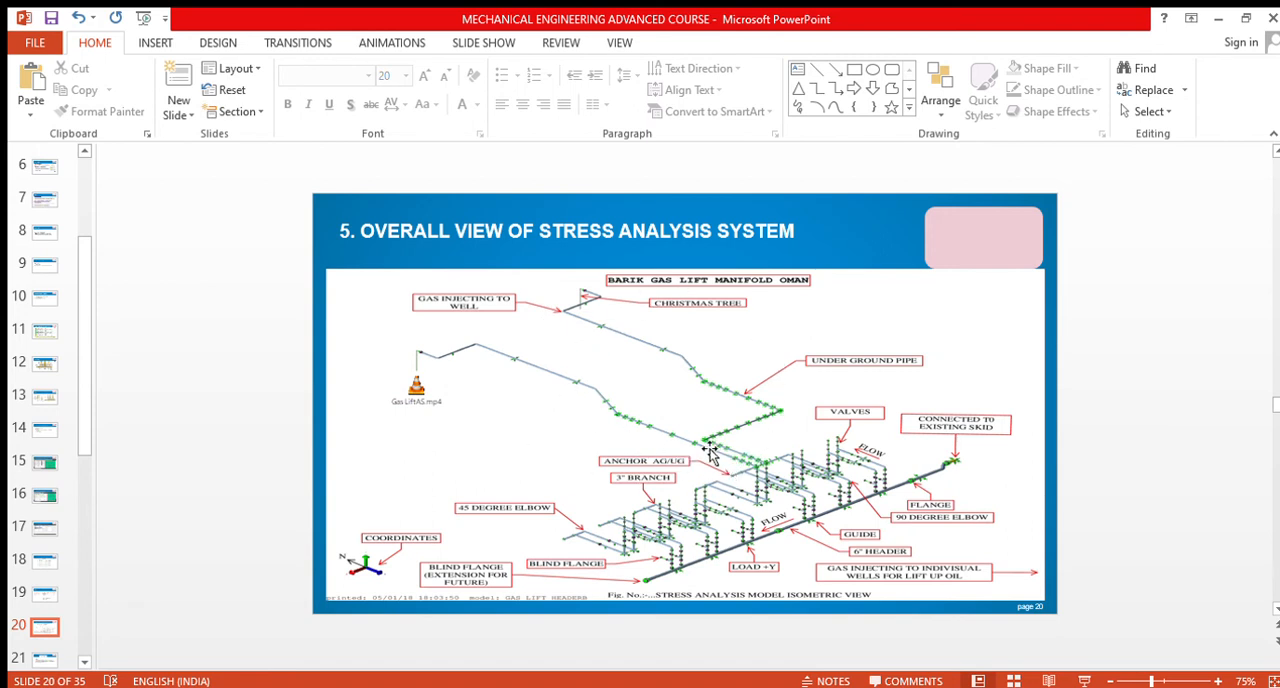
left_click(44, 494)
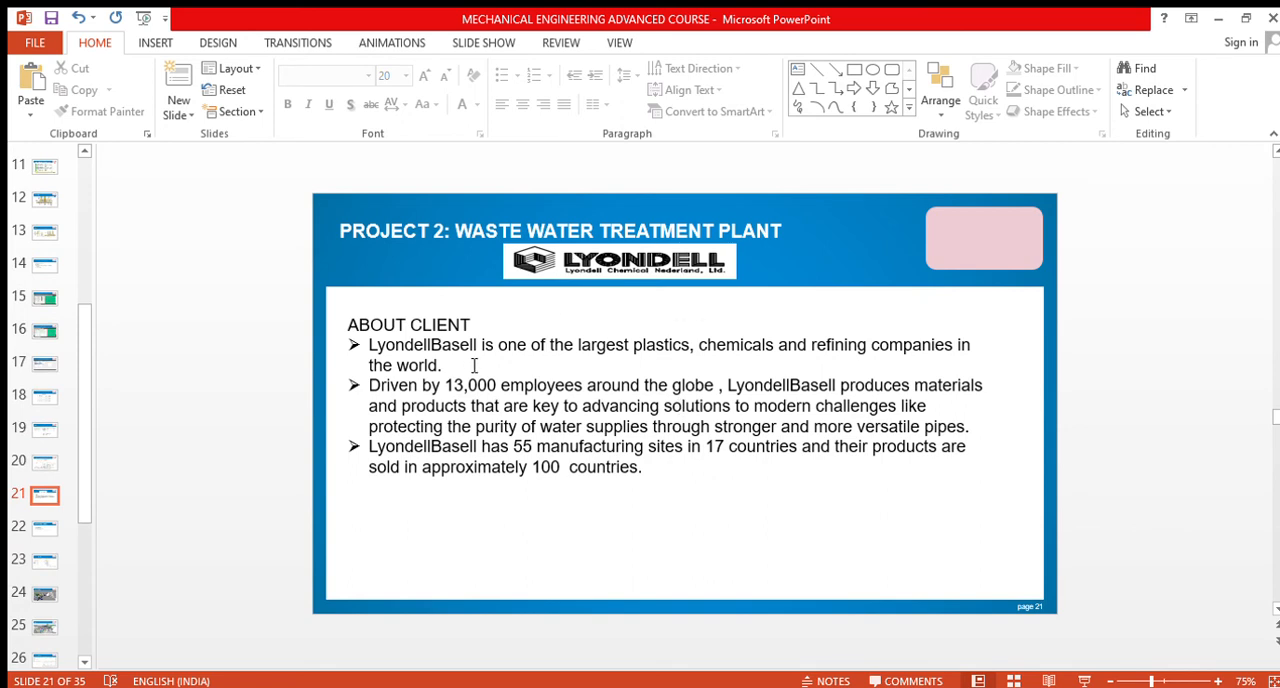
Step: Go through slides 22 and 23 (stress analysis inputs, P&ID) to slide 24, Piping 3D Layout
left_click(44, 528)
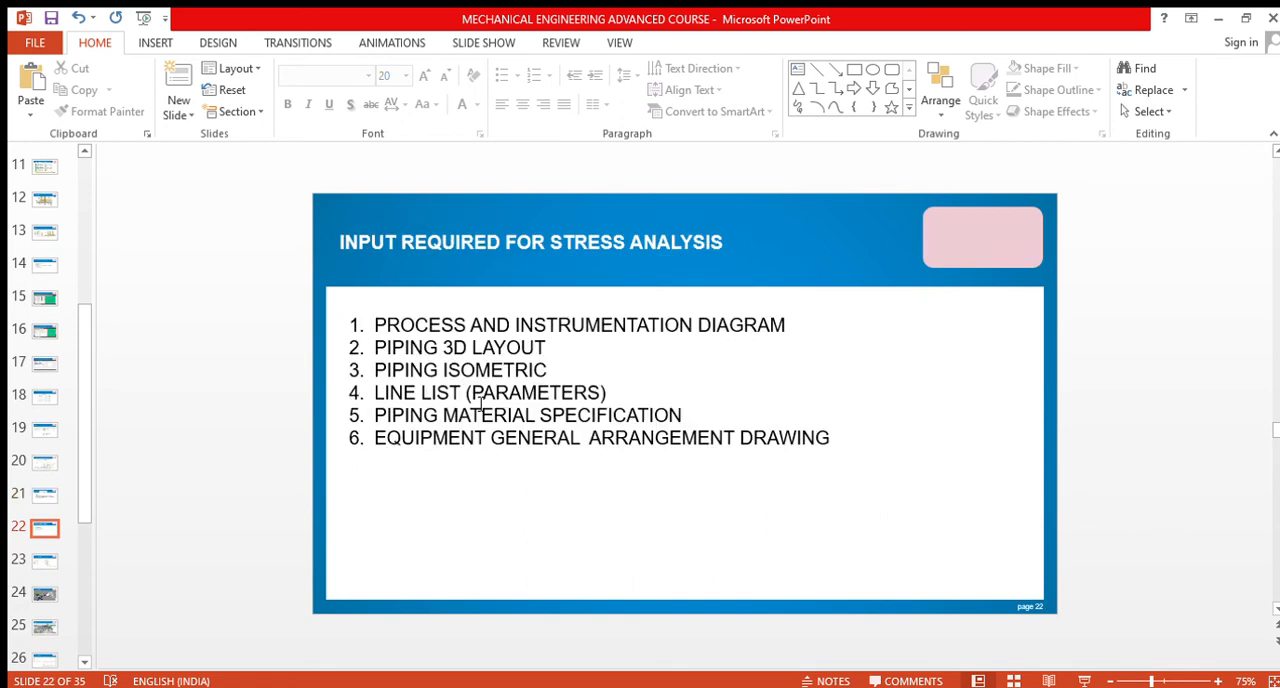
left_click(46, 560)
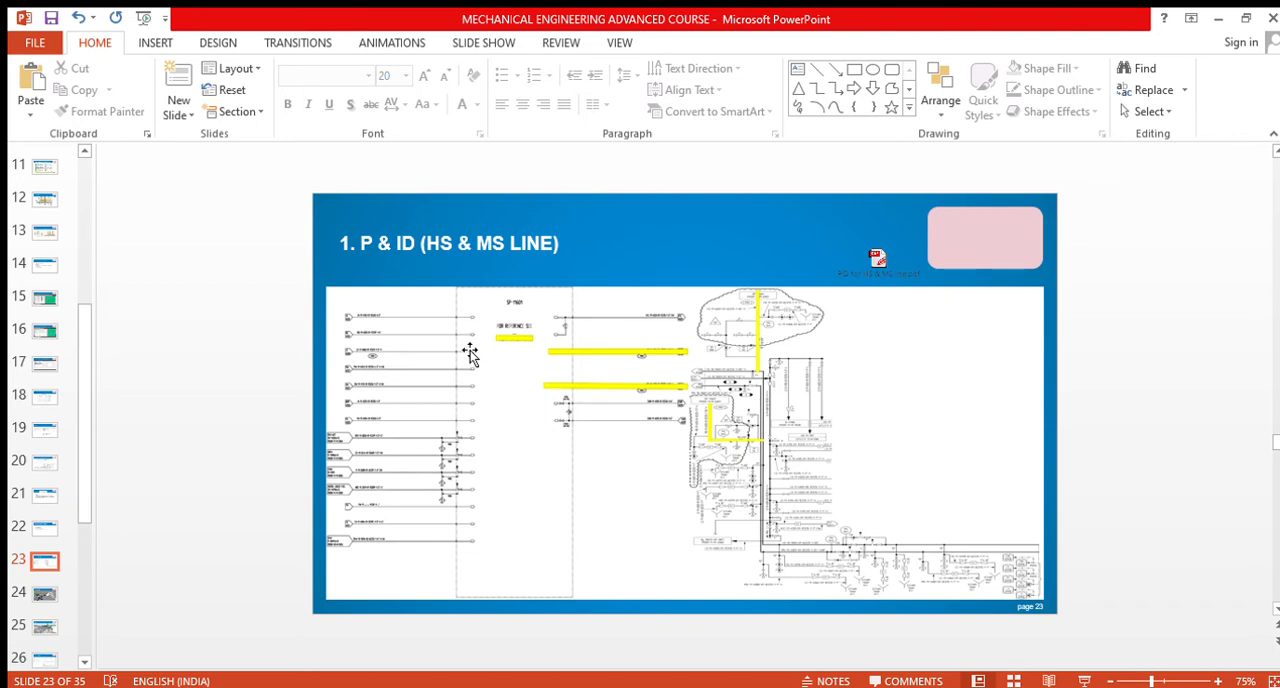
left_click(44, 592)
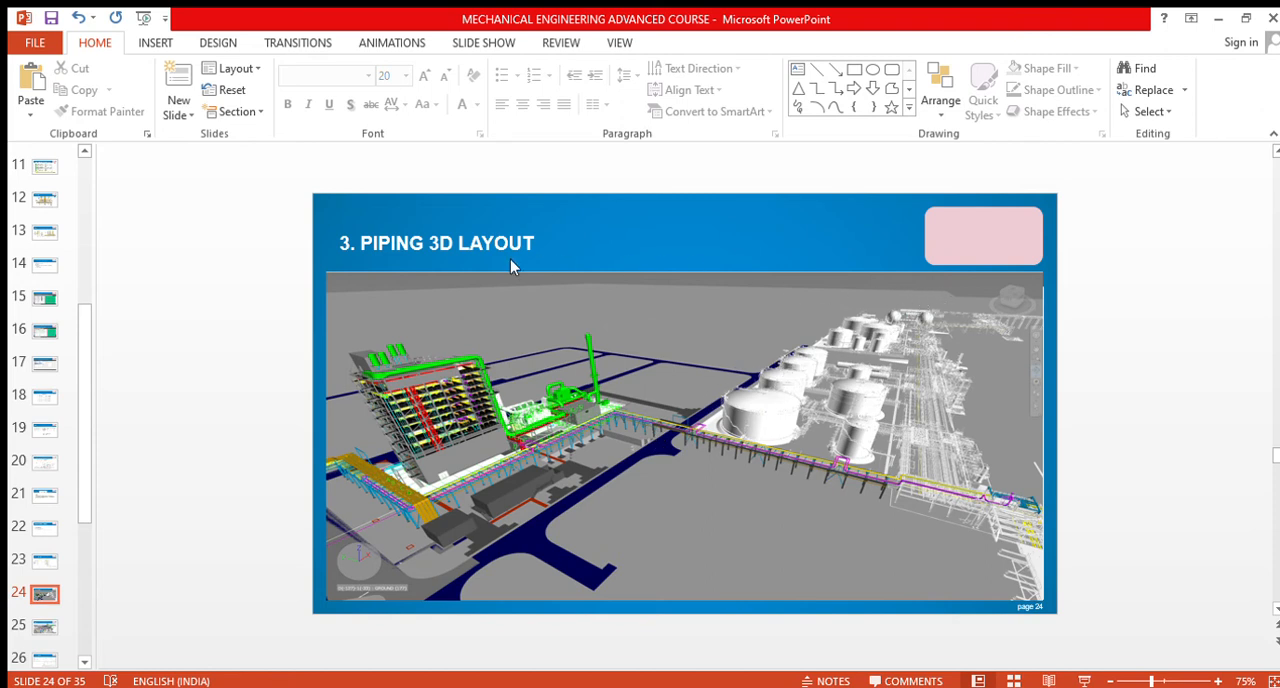
mouse_move(460, 296)
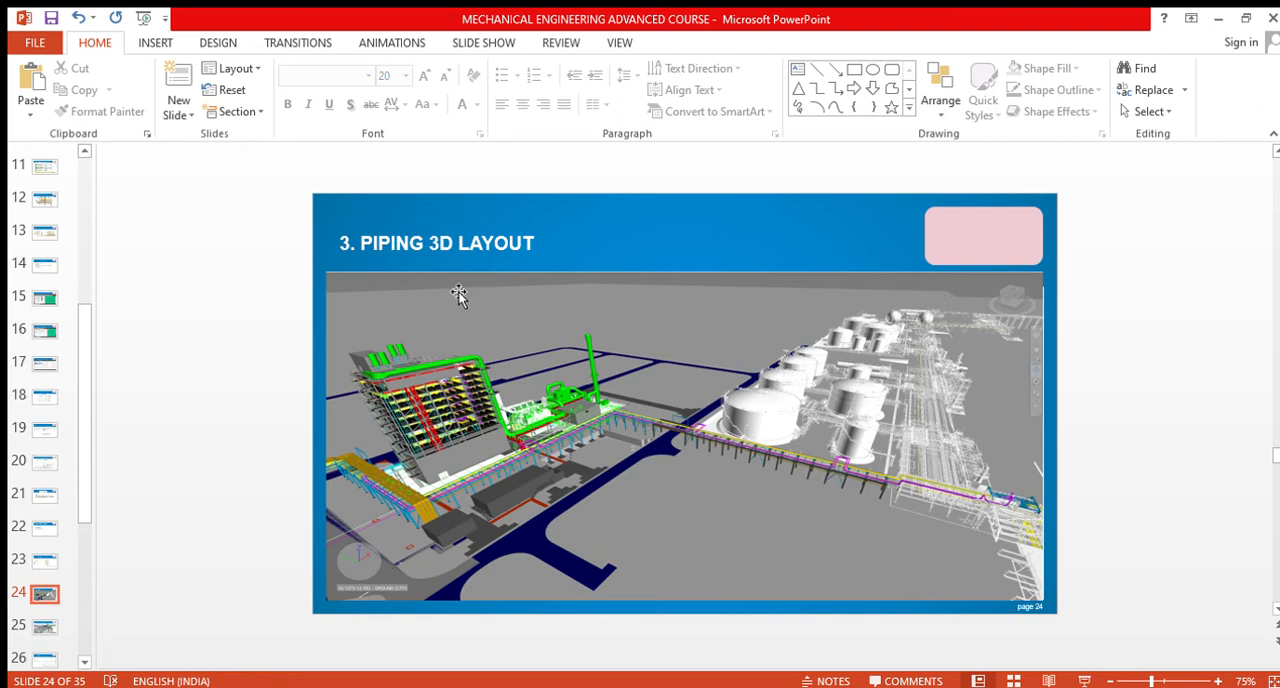
mouse_move(800, 450)
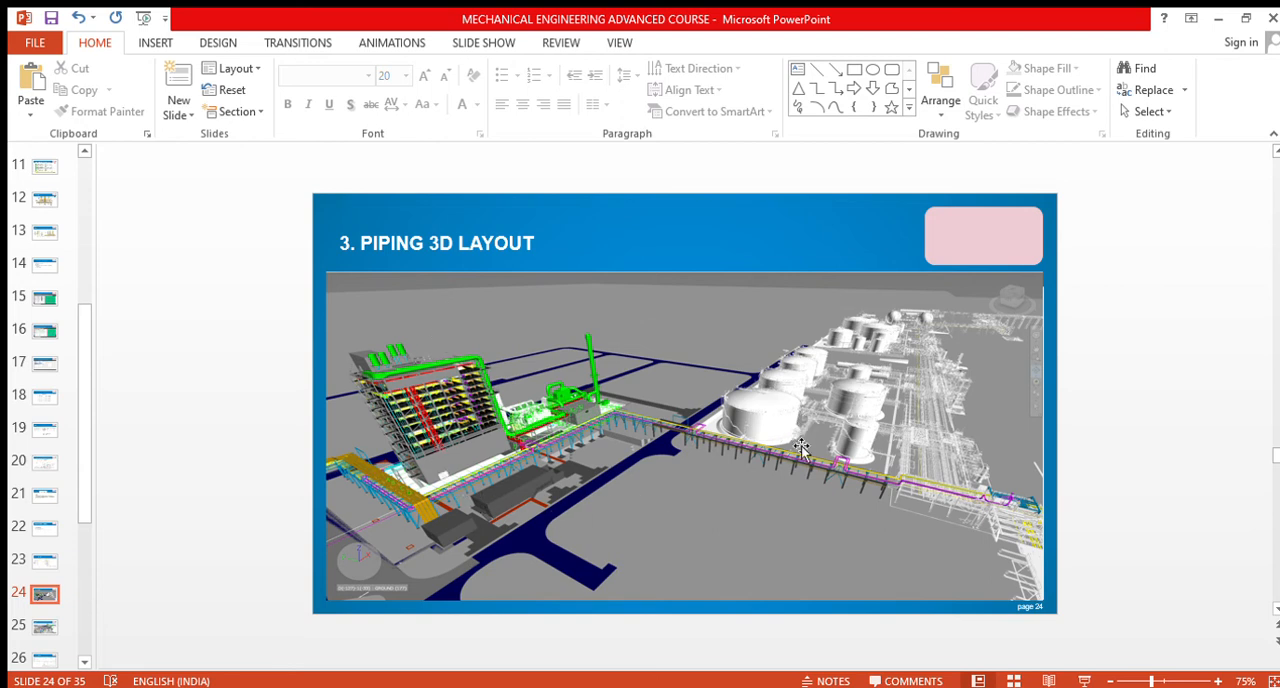
mouse_move(530, 420)
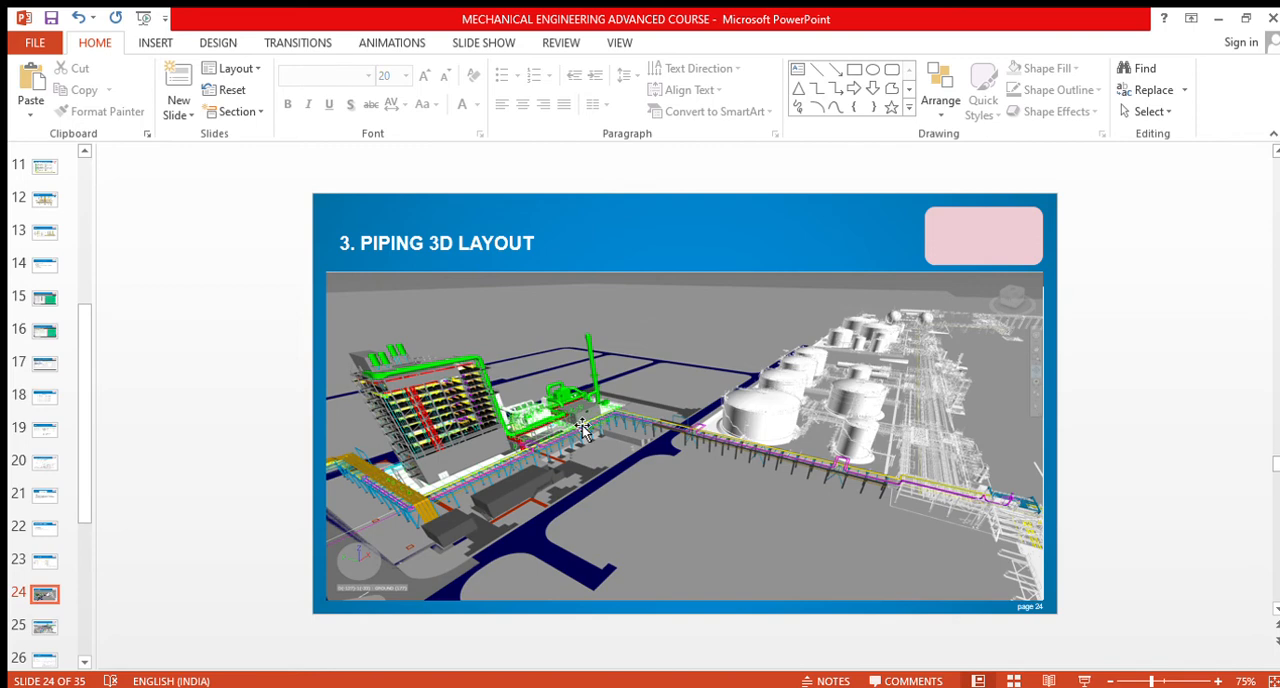
Step: Show the piping isometrics slide and then slide 27 with the continued isometric drawings
left_click(44, 626)
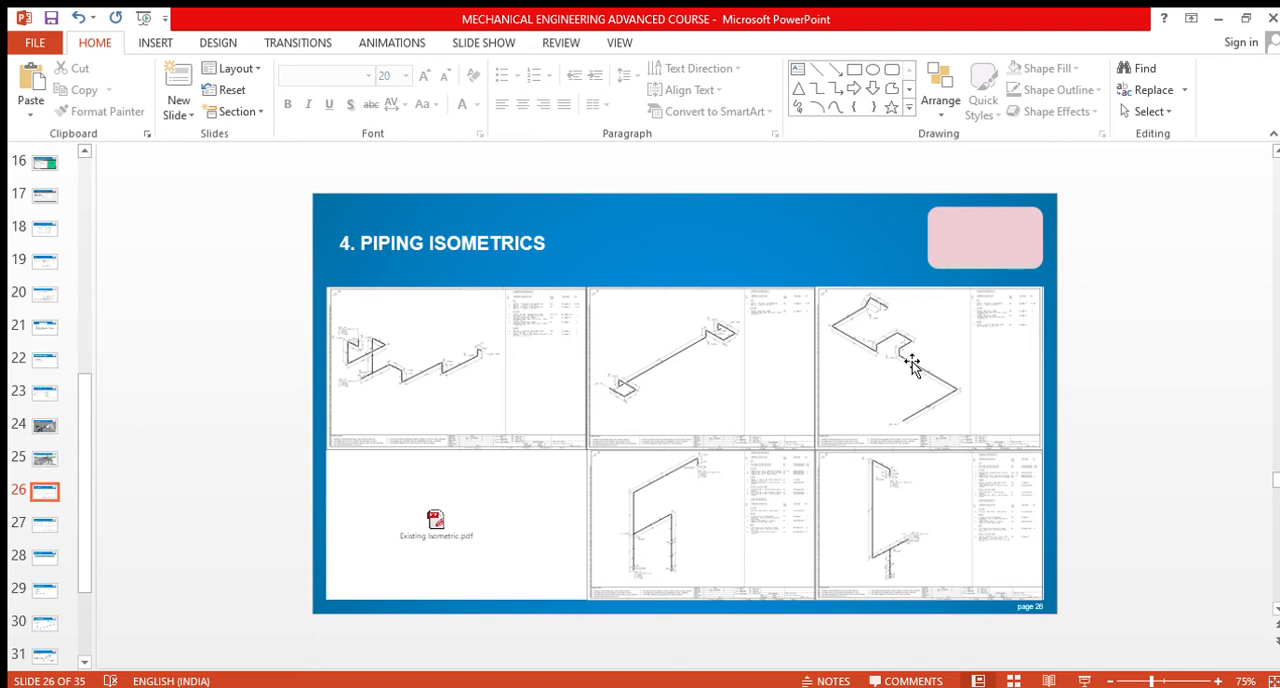
mouse_move(880, 340)
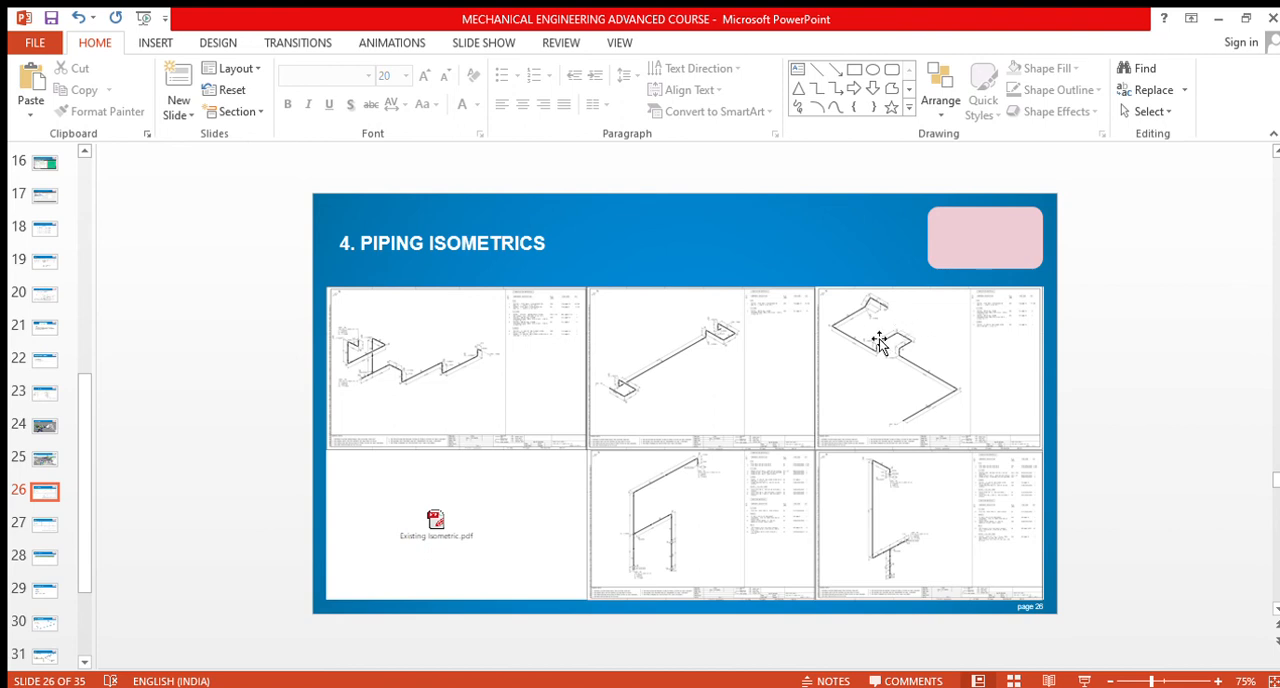
mouse_move(944, 364)
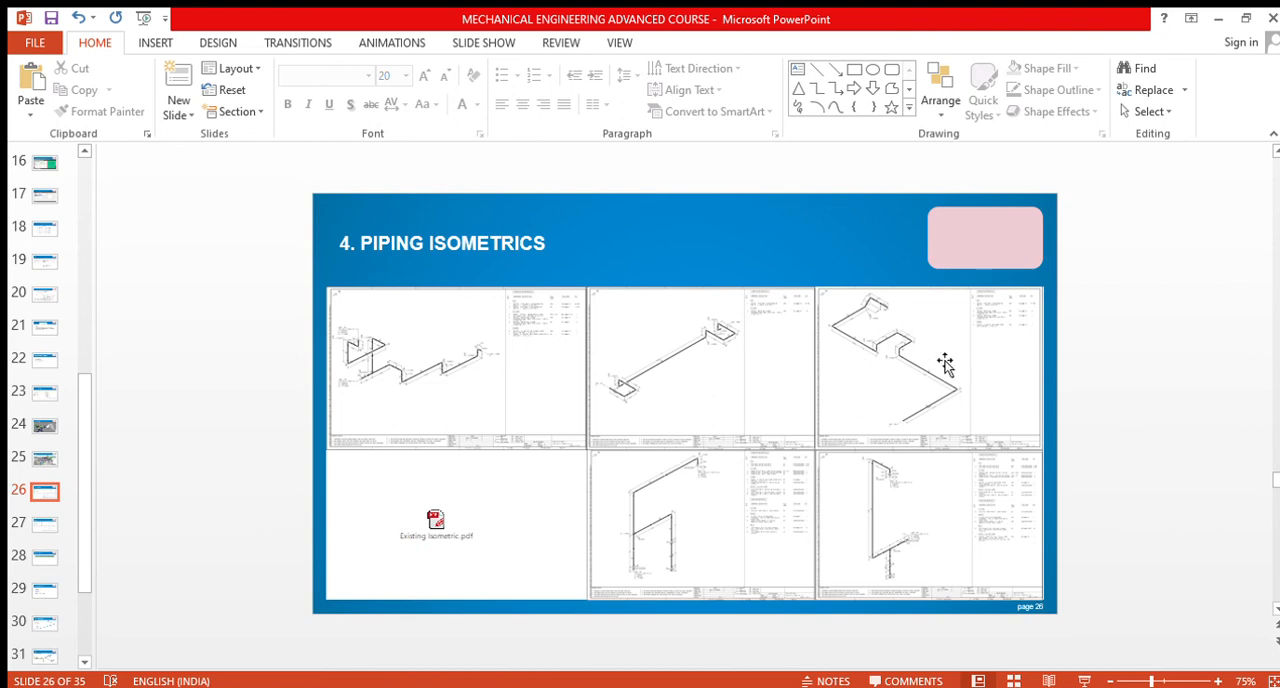
mouse_move(876, 356)
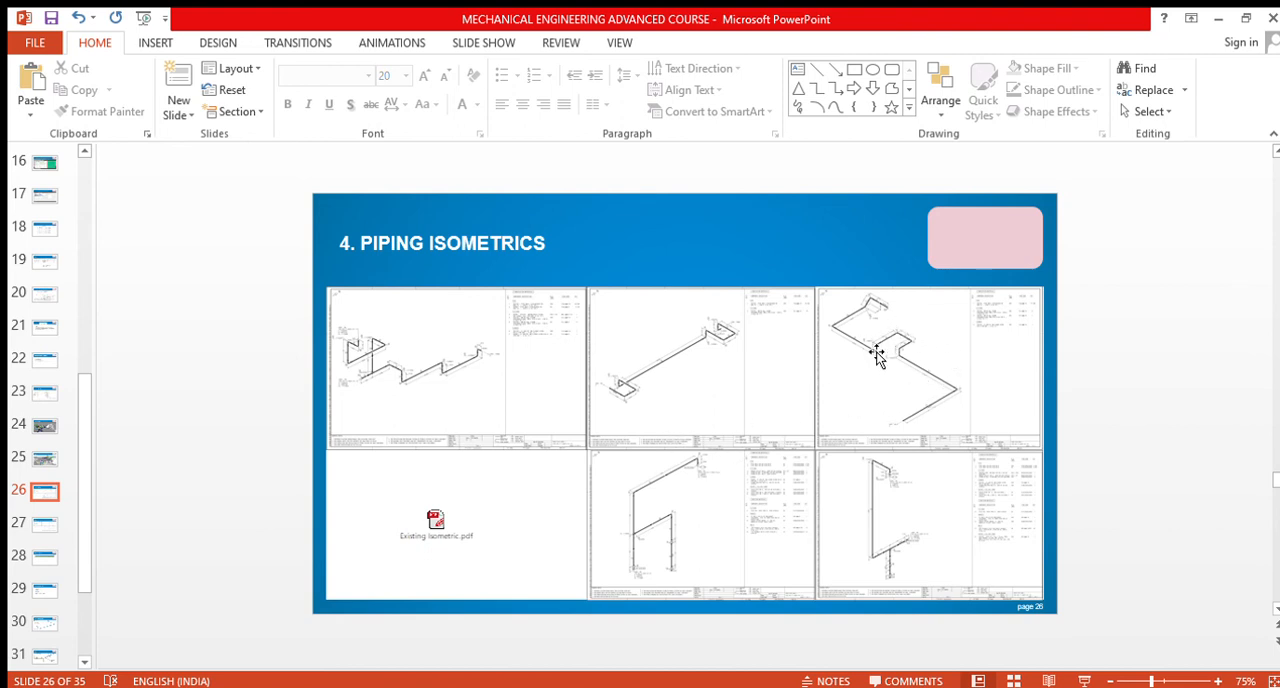
mouse_move(706, 400)
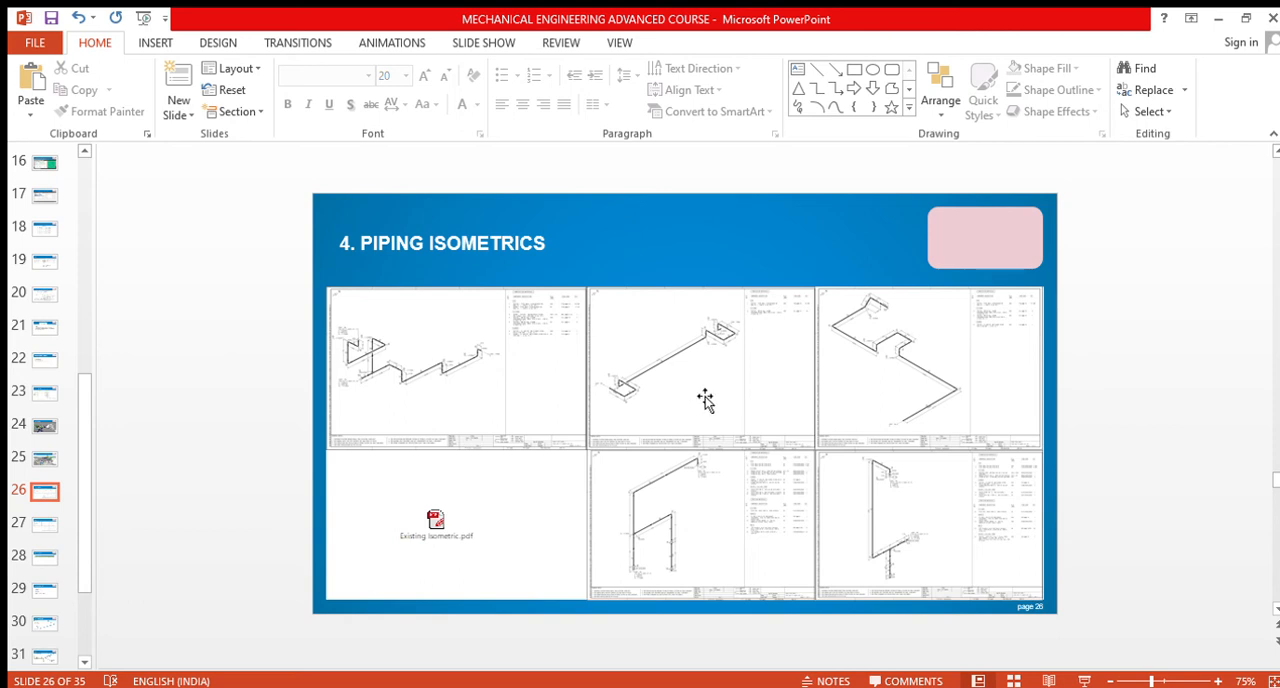
left_click(44, 524)
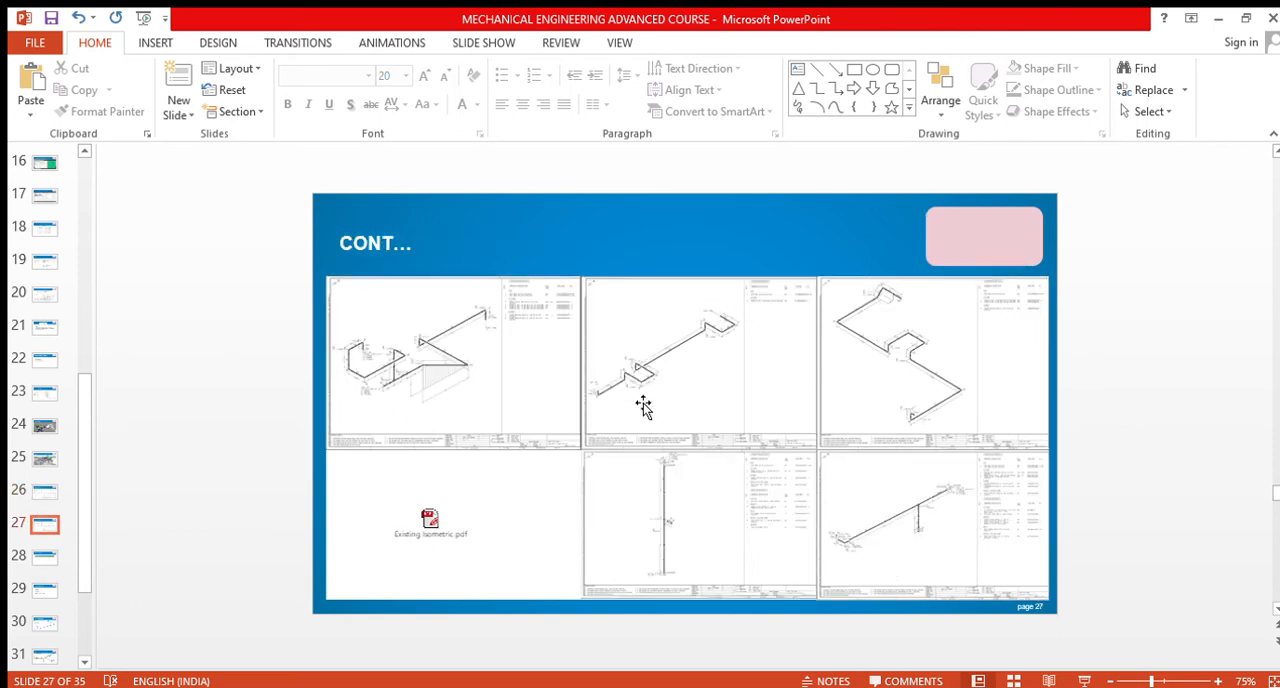
mouse_move(856, 390)
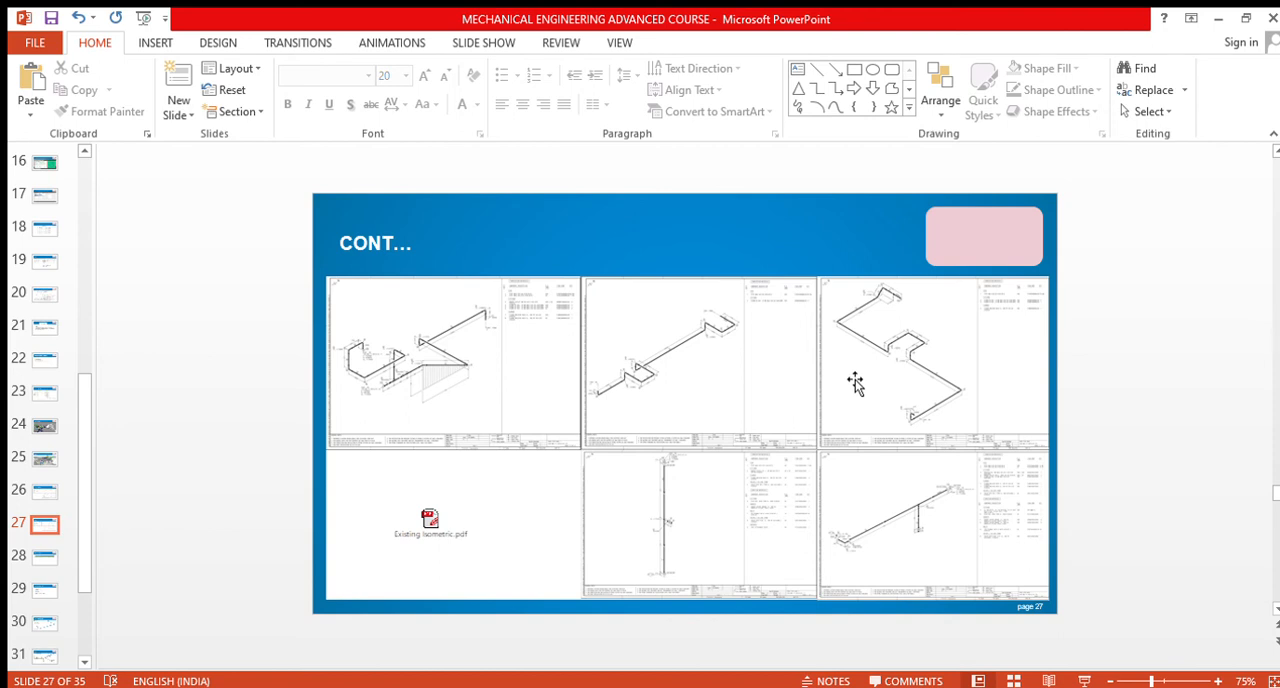
mouse_move(756, 318)
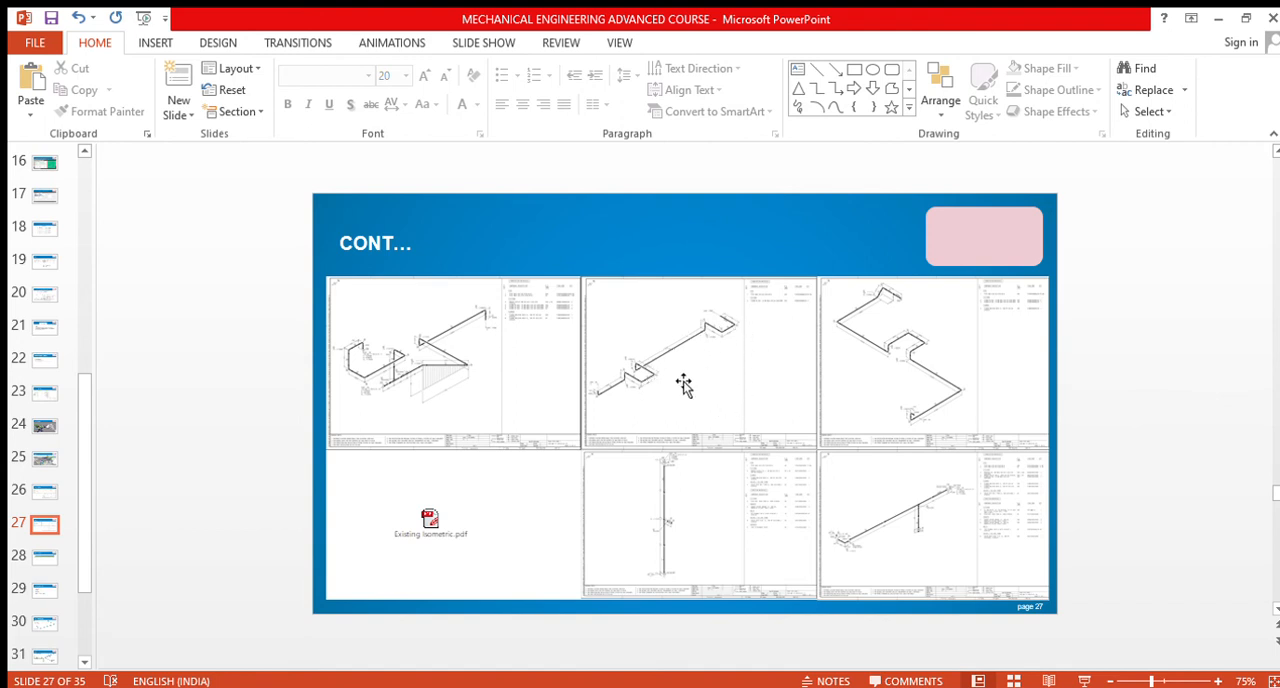
mouse_move(672, 398)
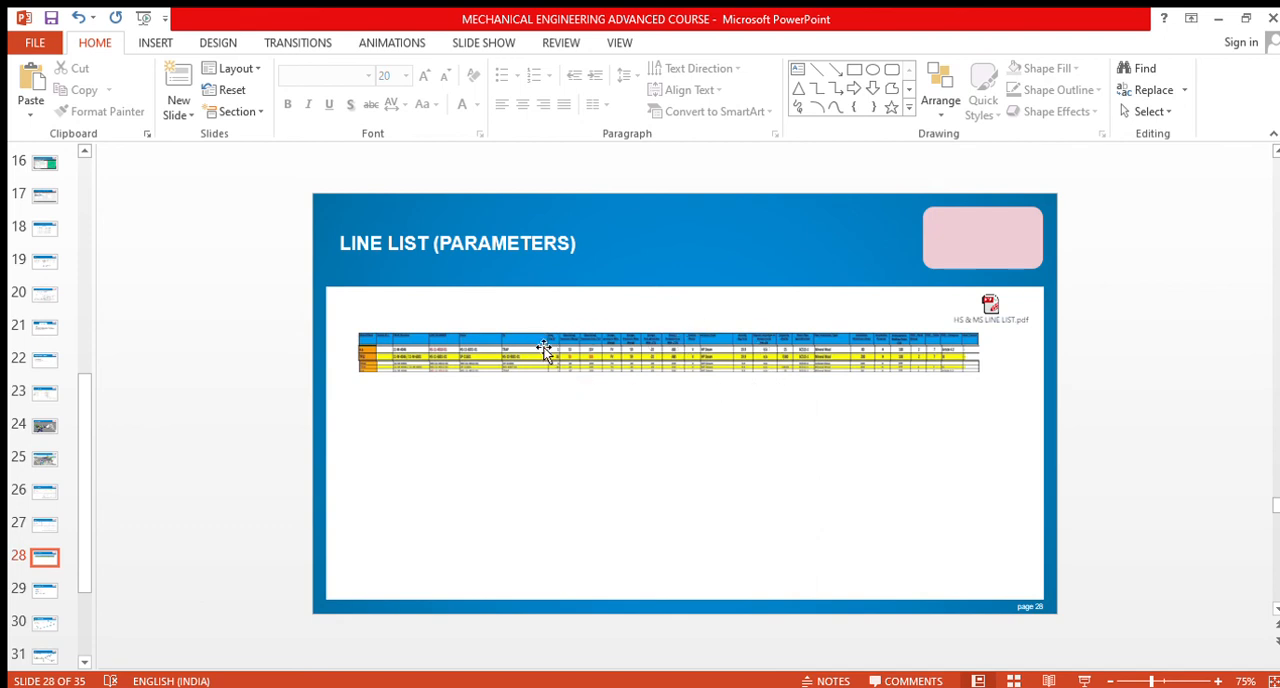
mouse_move(668, 348)
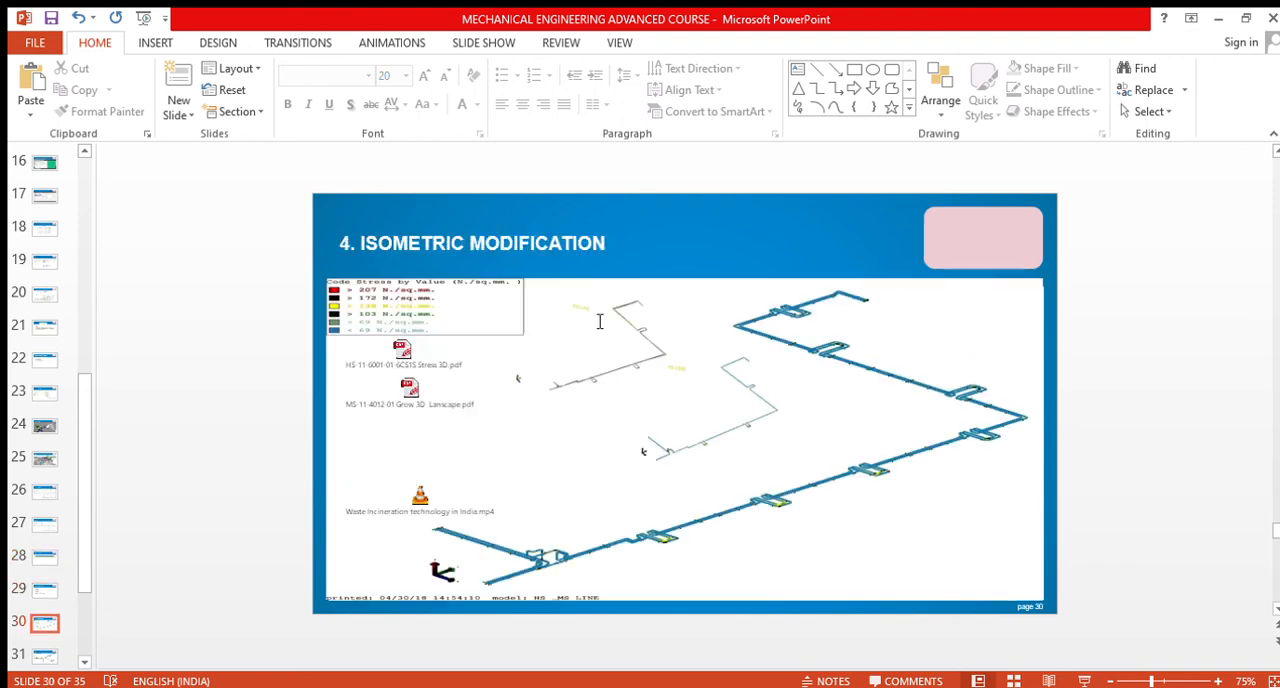
mouse_move(844, 430)
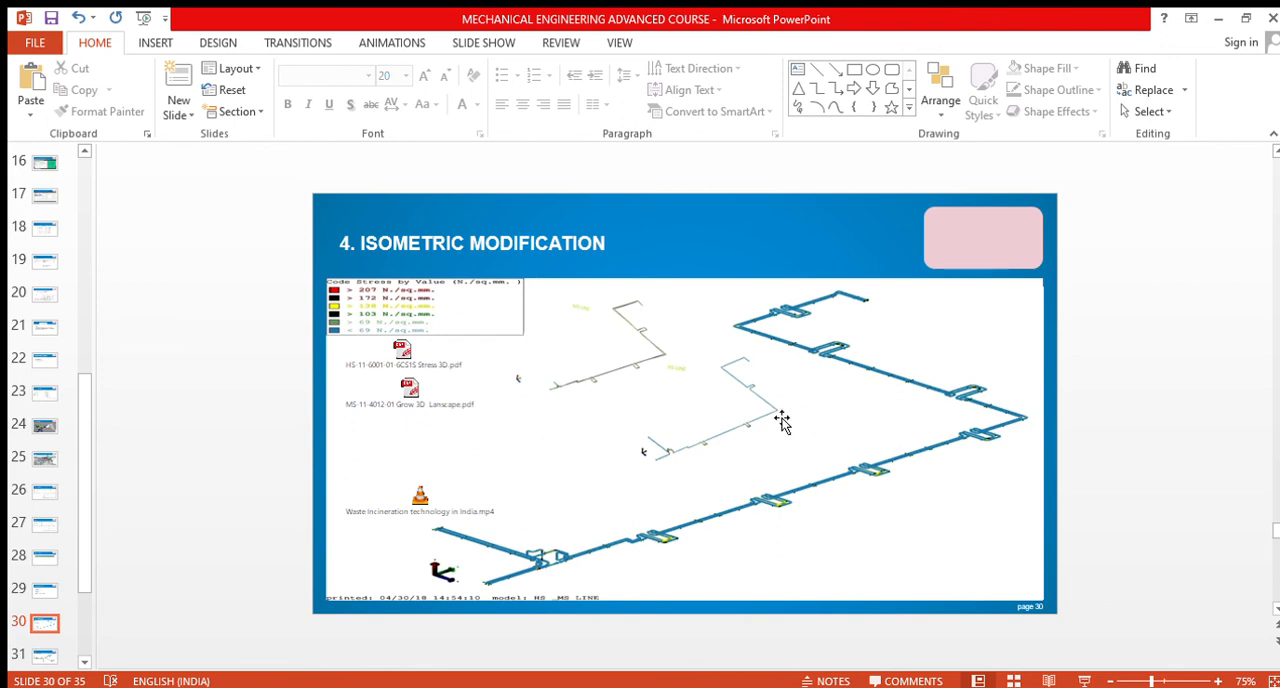
mouse_move(698, 416)
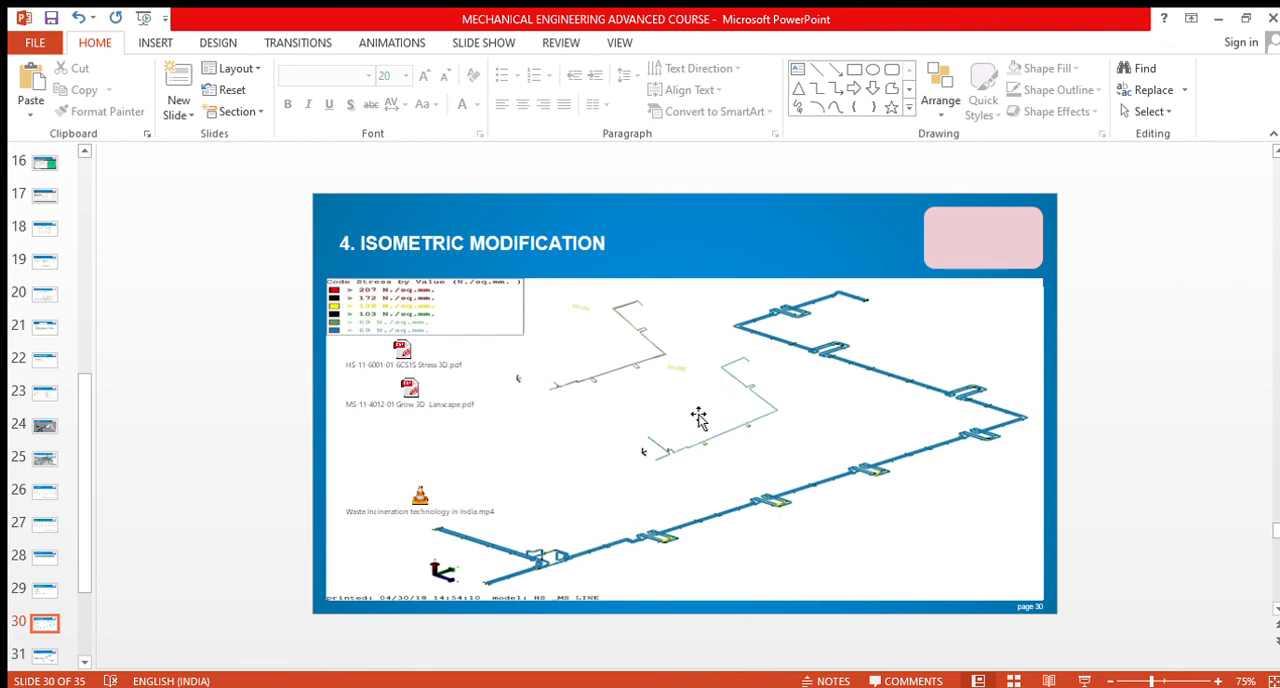
Step: Show slide 31 with the rendered 3D pipe model and scroll on toward the closing slides
left_click(44, 656)
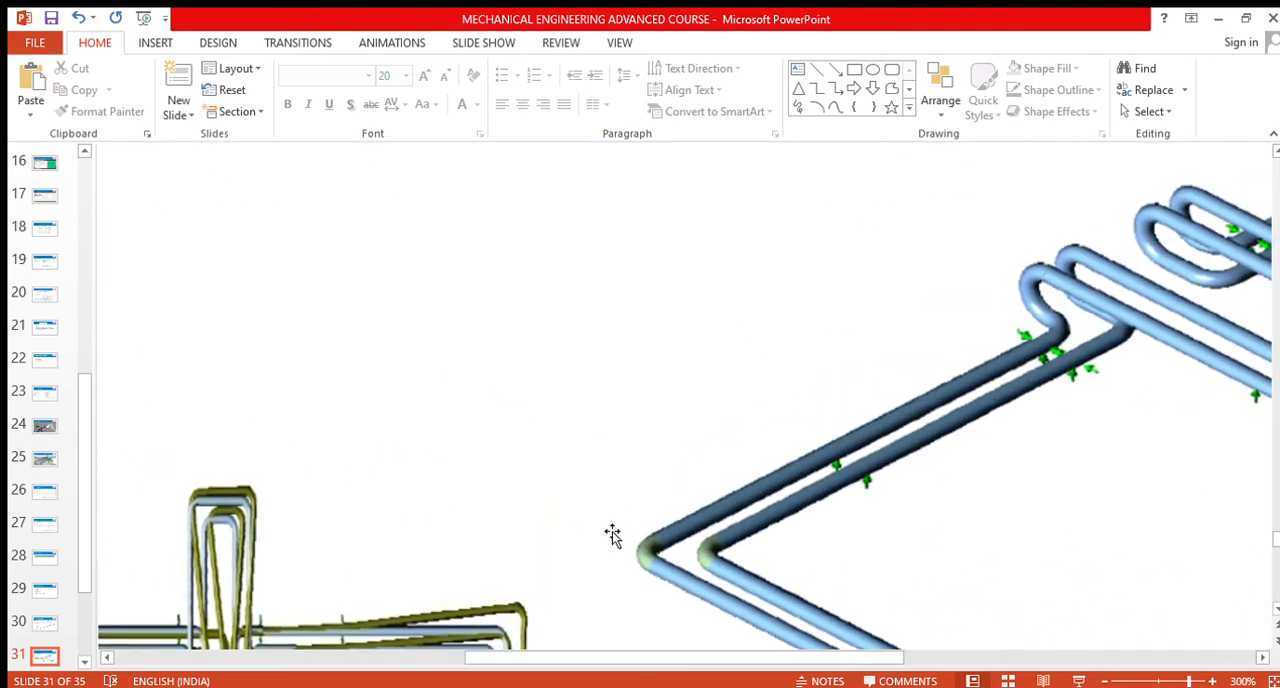
scroll("down", 3)
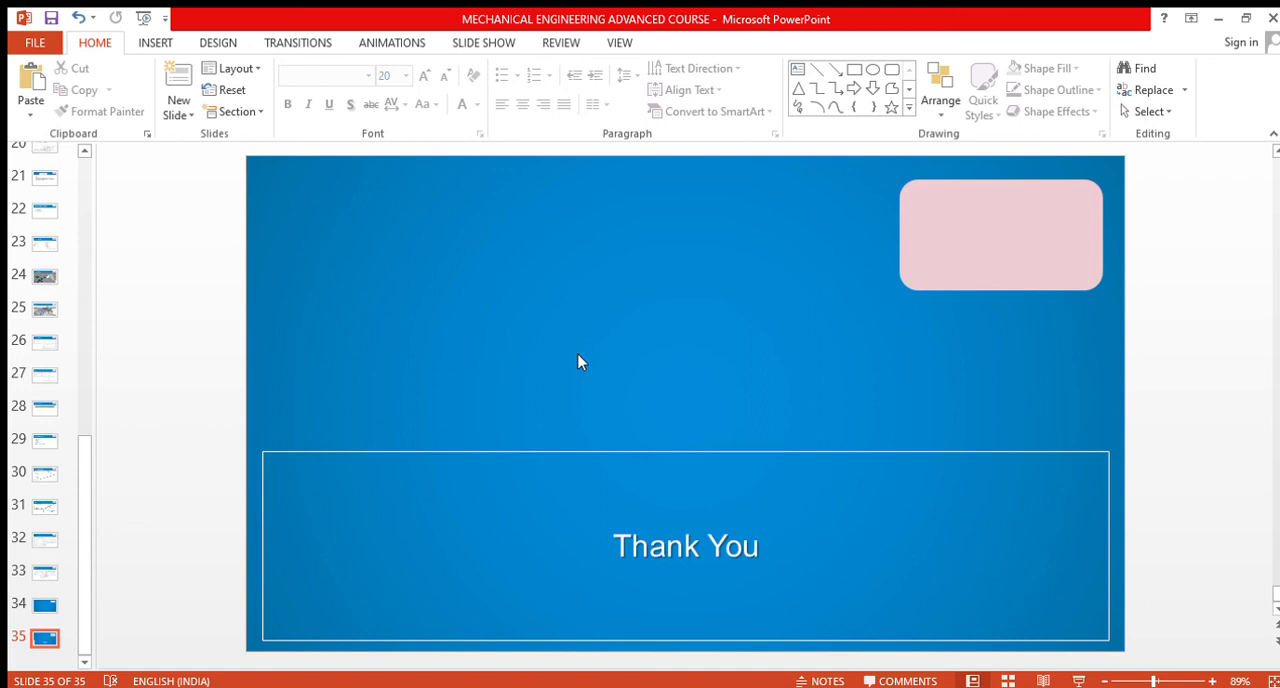
mouse_move(1062, 136)
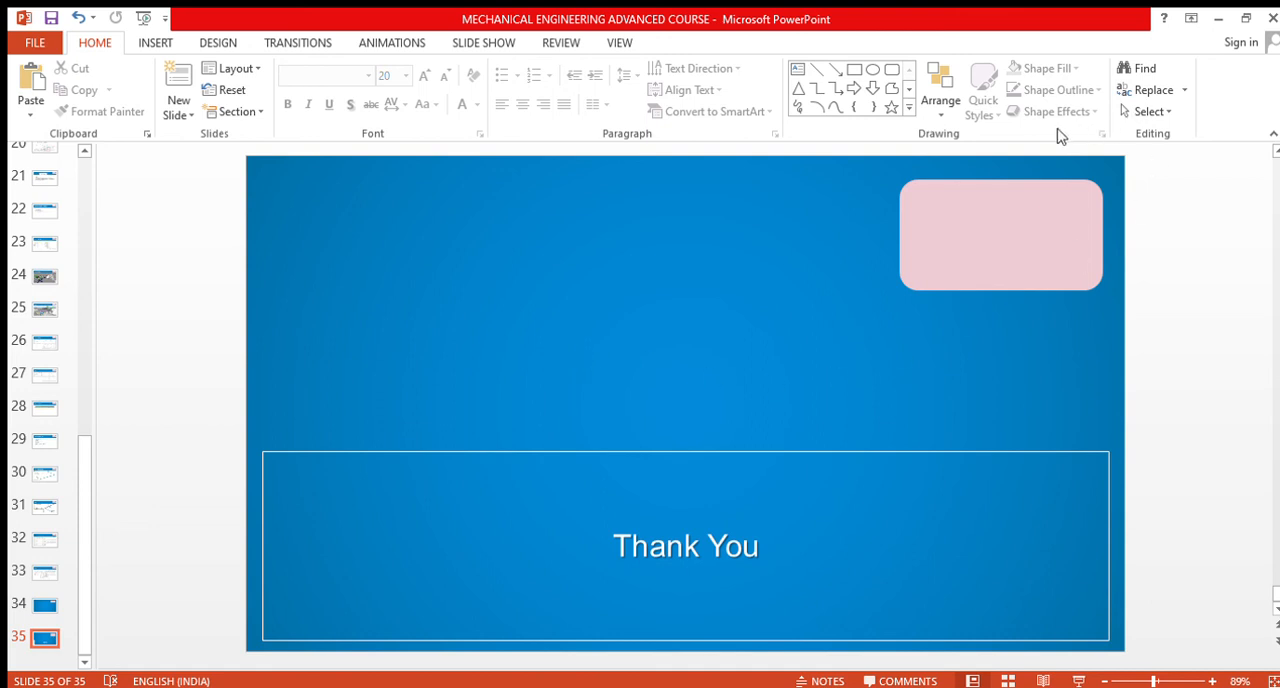